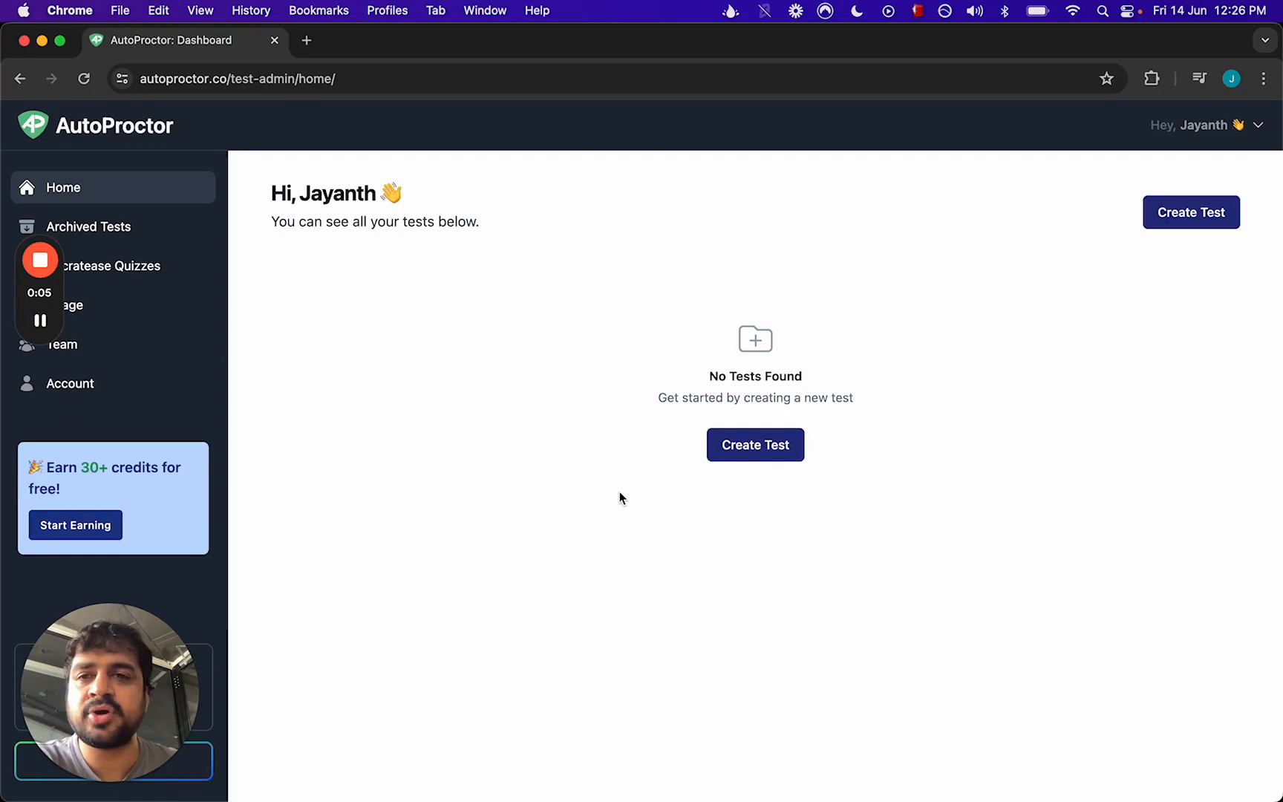
{"action": "mouse_move", "coordinate": [547, 346]}
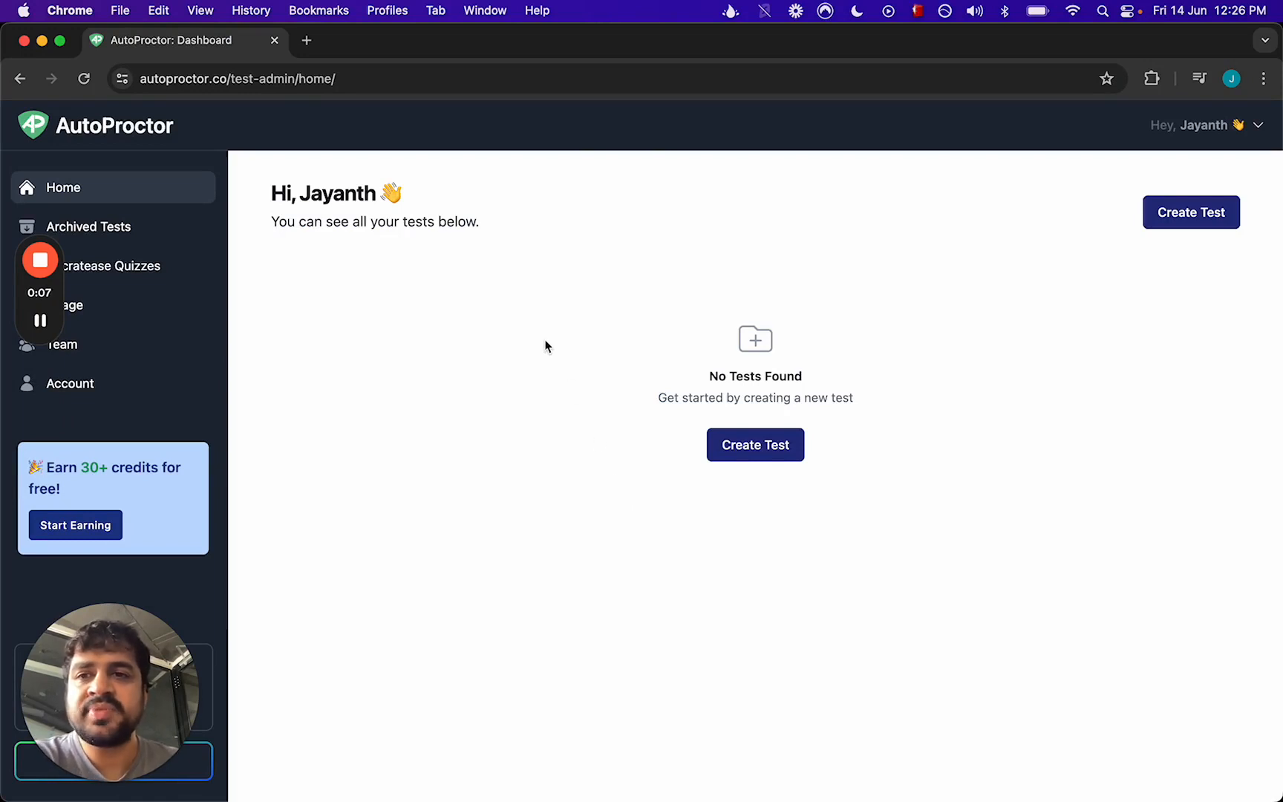
{"action": "mouse_move", "coordinate": [663, 512]}
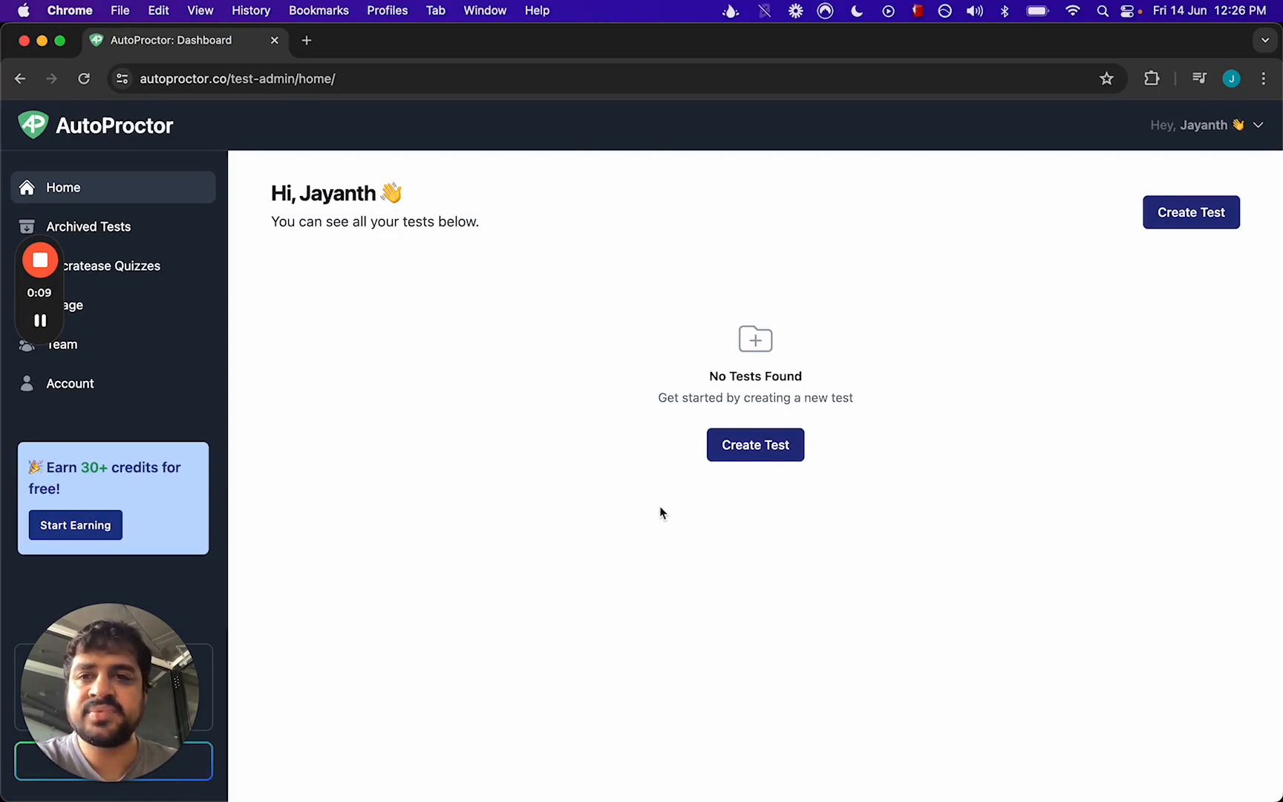
{"action": "mouse_move", "coordinate": [723, 320]}
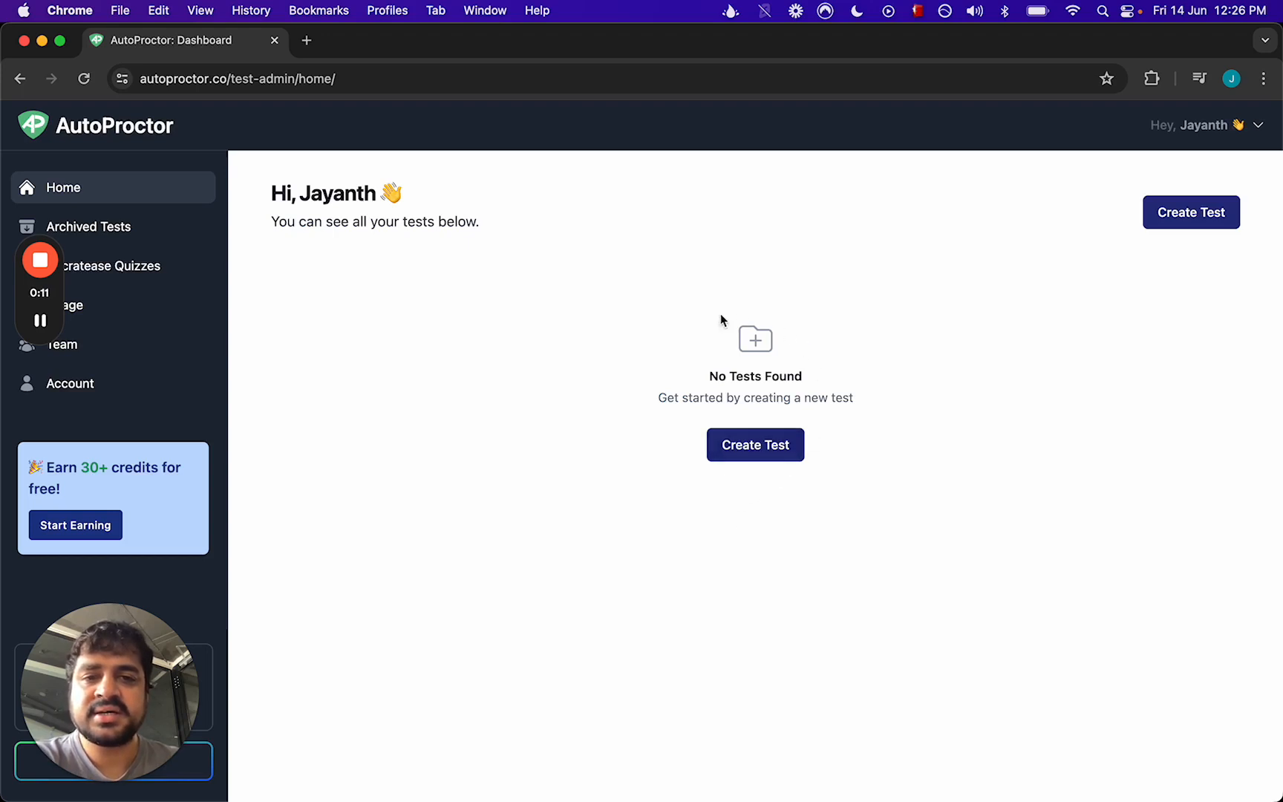
{"action": "mouse_move", "coordinate": [755, 444]}
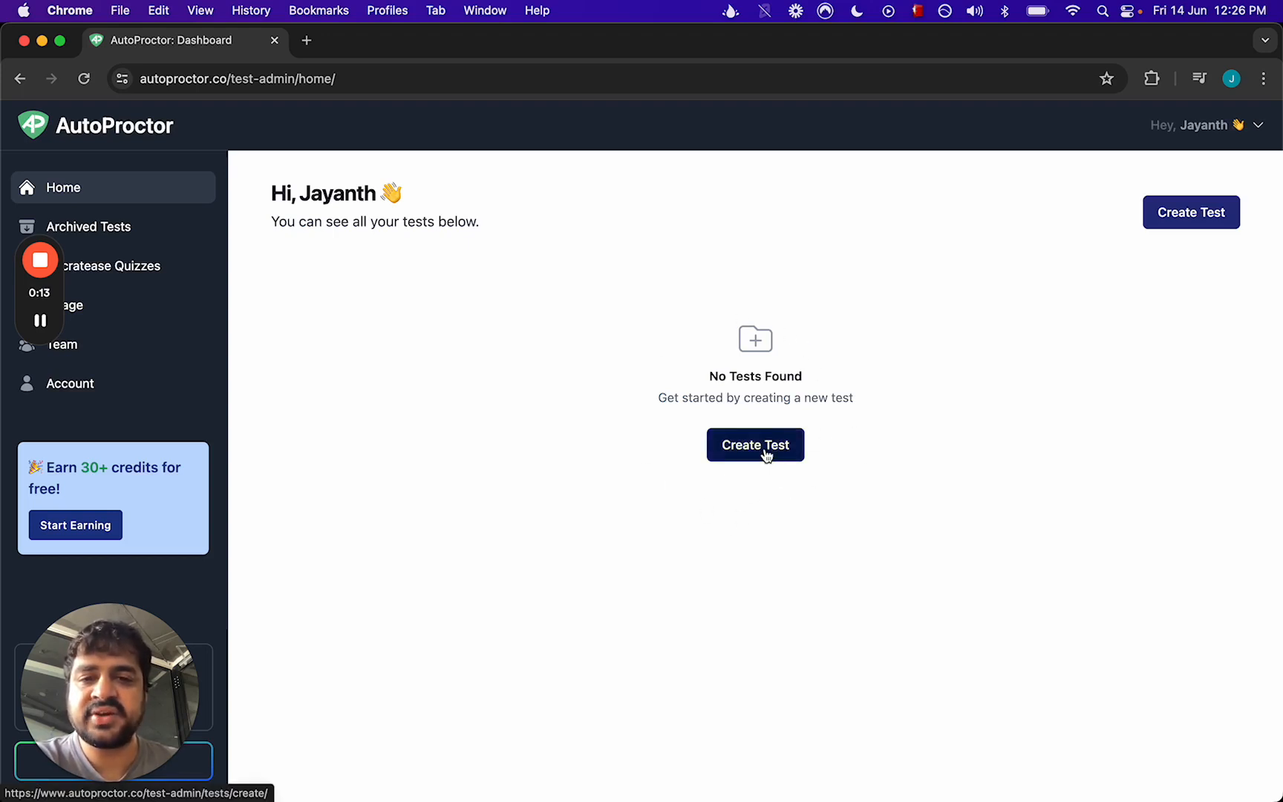
Step: Begin creating a new test and choose the Socratease Quizzes type
{"action": "left_click", "coordinate": [754, 445]}
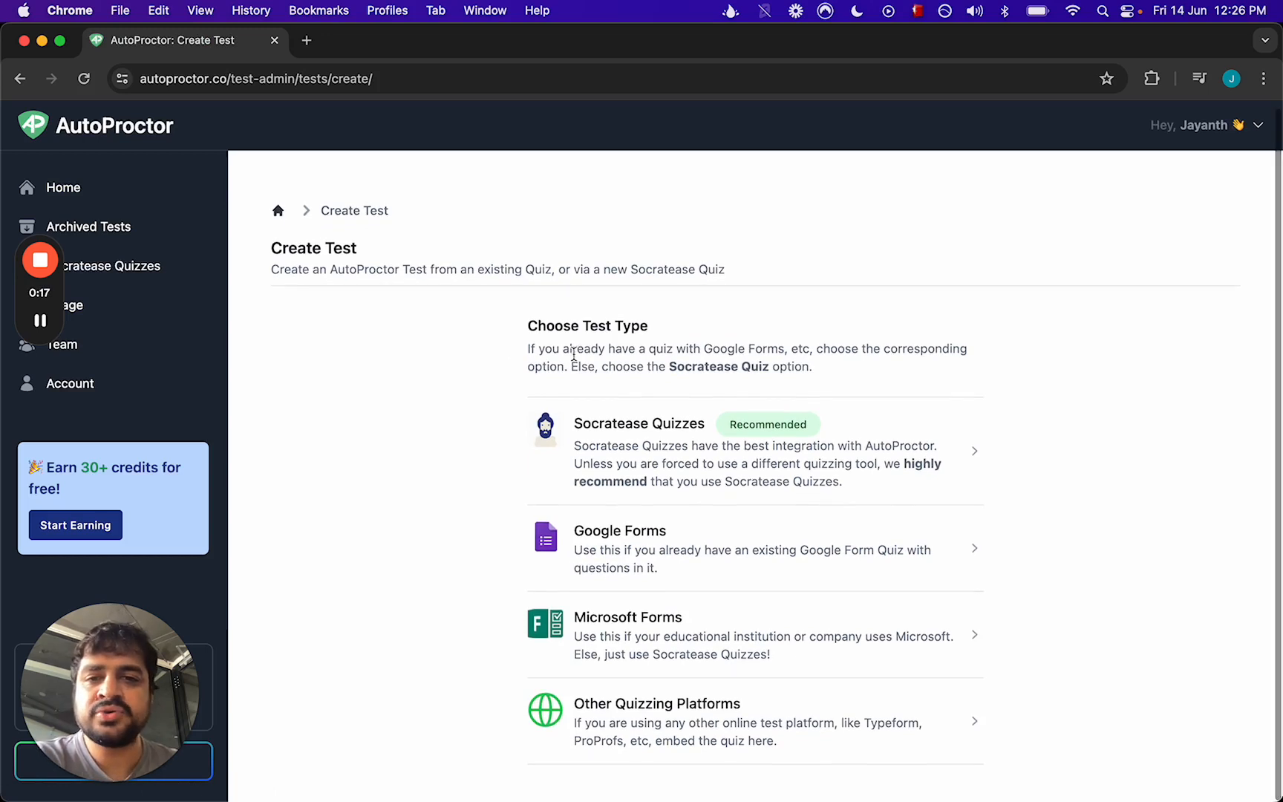
{"action": "mouse_move", "coordinate": [509, 524]}
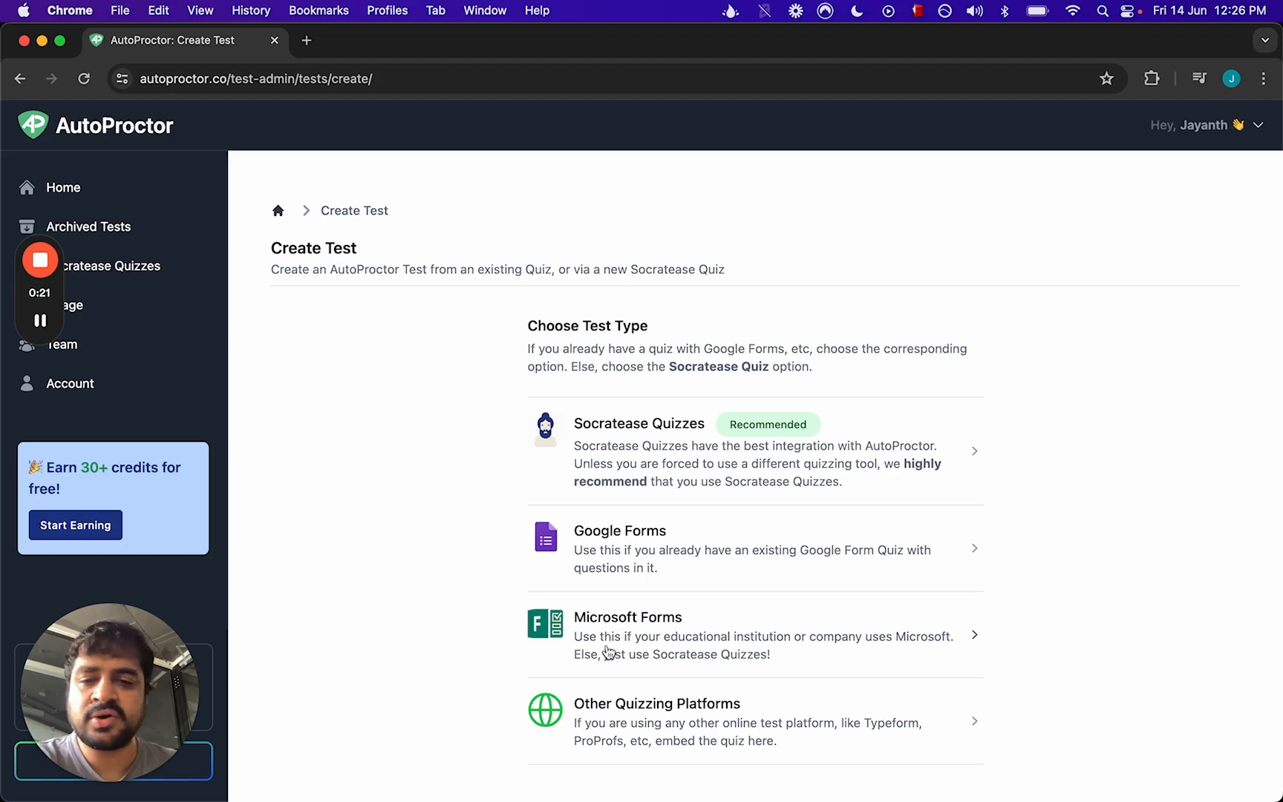
{"action": "mouse_move", "coordinate": [559, 659]}
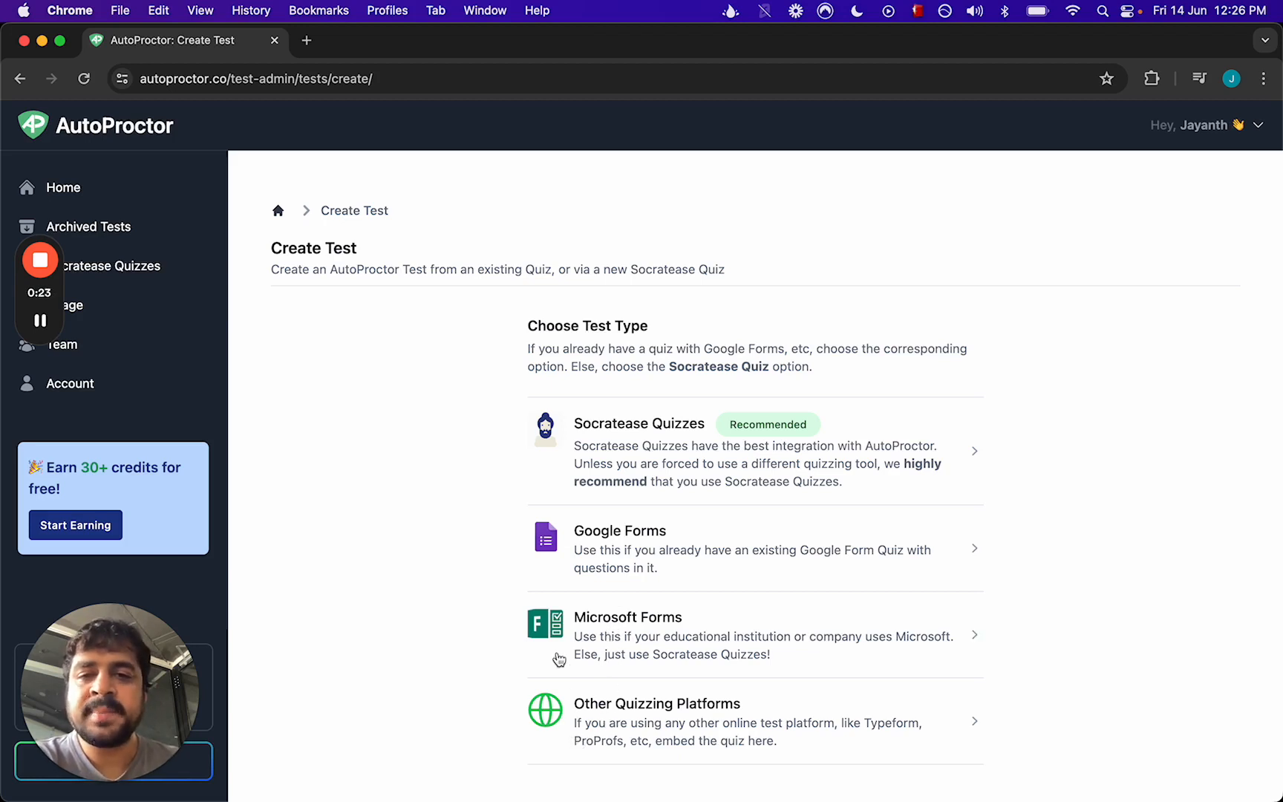
{"action": "mouse_move", "coordinate": [648, 462]}
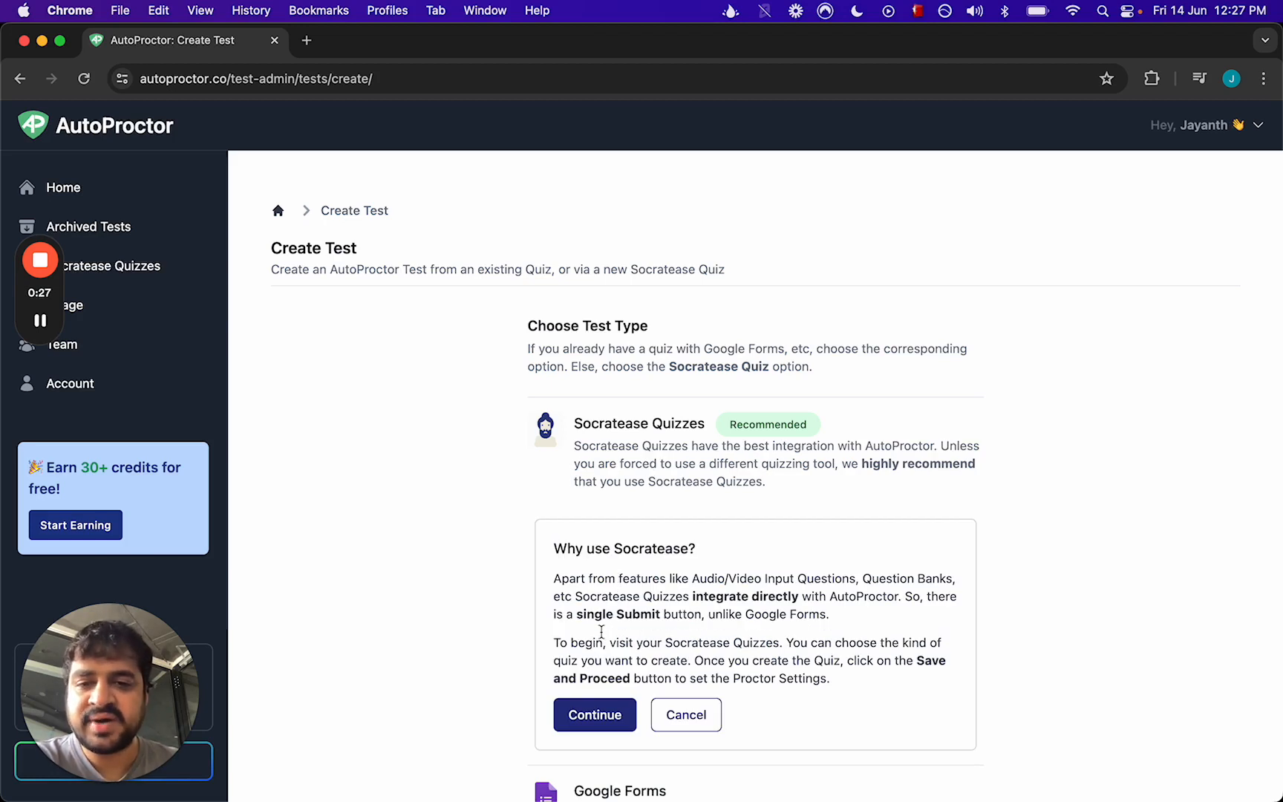
{"action": "left_click", "coordinate": [594, 715]}
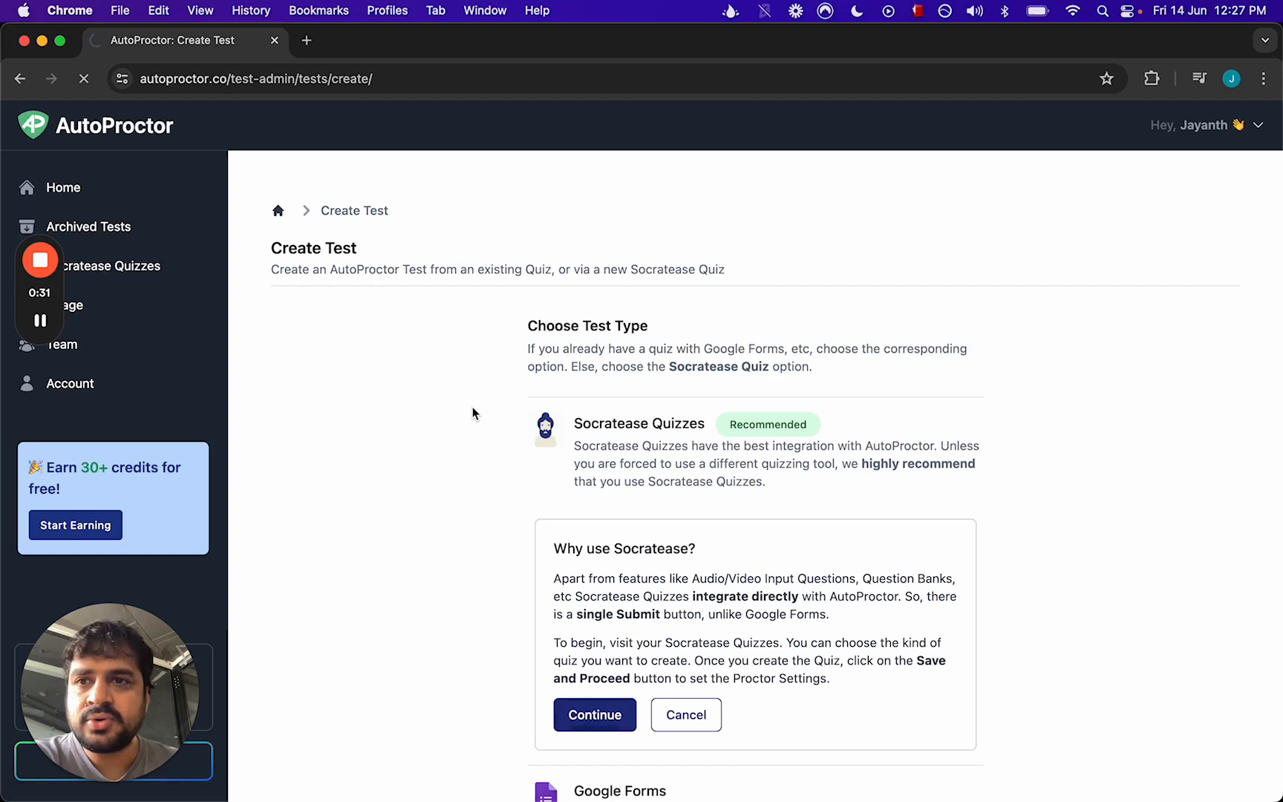
Step: Continue to the empty Socratease quizzes list
{"action": "left_click", "coordinate": [593, 714]}
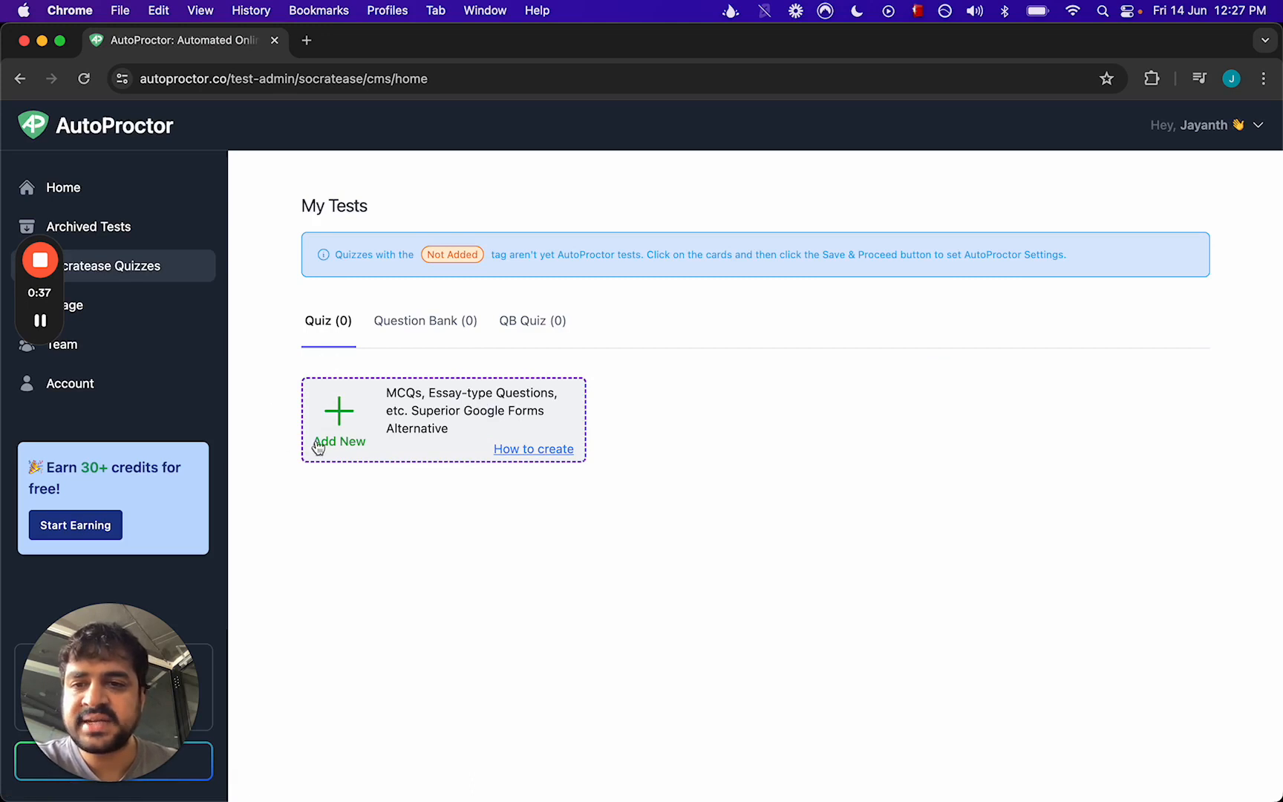
{"action": "mouse_move", "coordinate": [448, 410]}
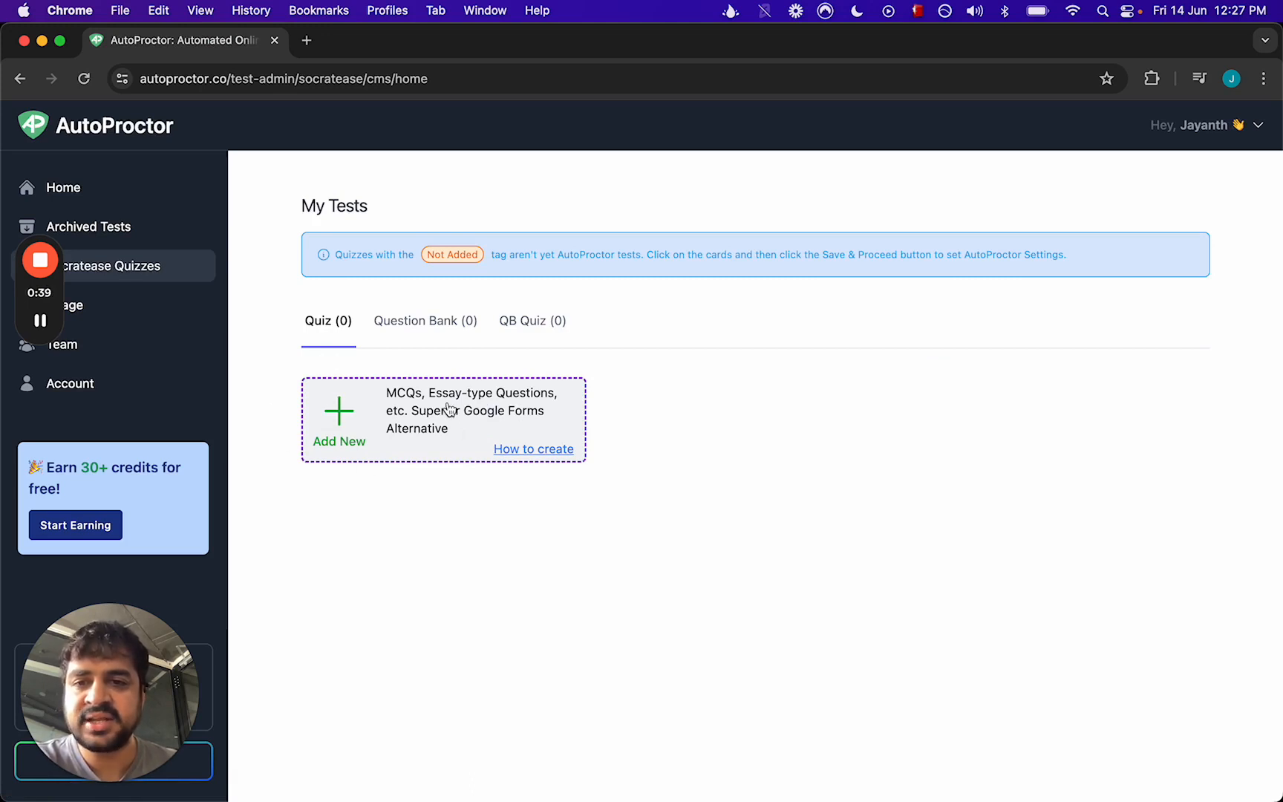
Step: Create a new quiz with question "What is 5+7?" and answer option 12
{"action": "left_click", "coordinate": [338, 417]}
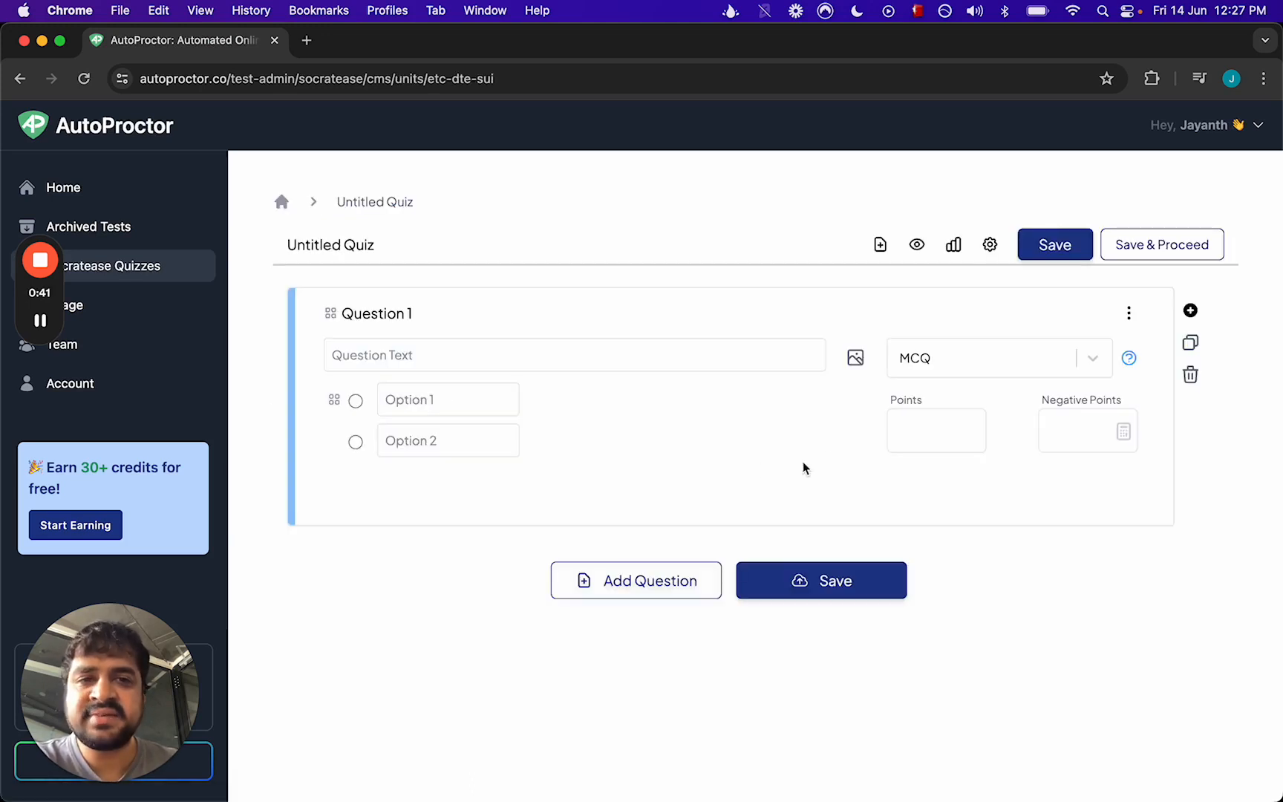
{"action": "left_click", "coordinate": [573, 355]}
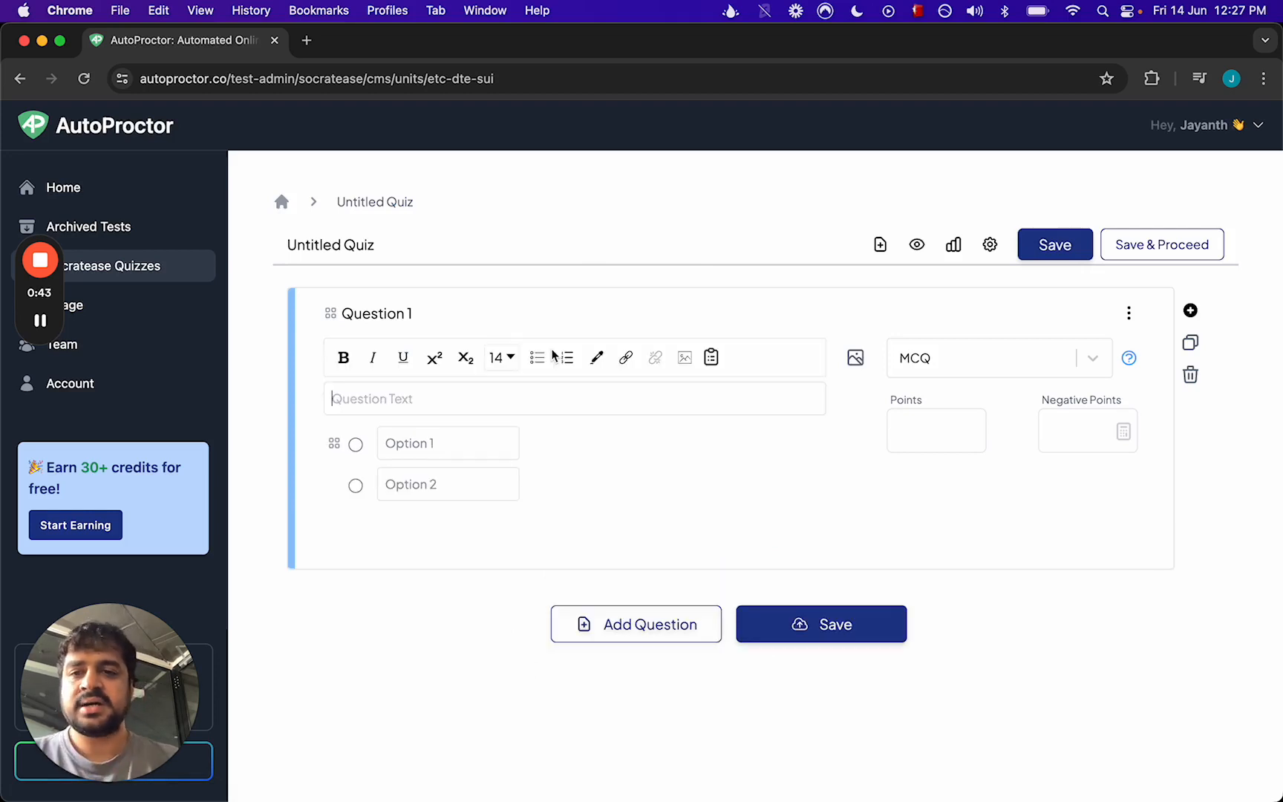
{"action": "type", "text": "What is a"}
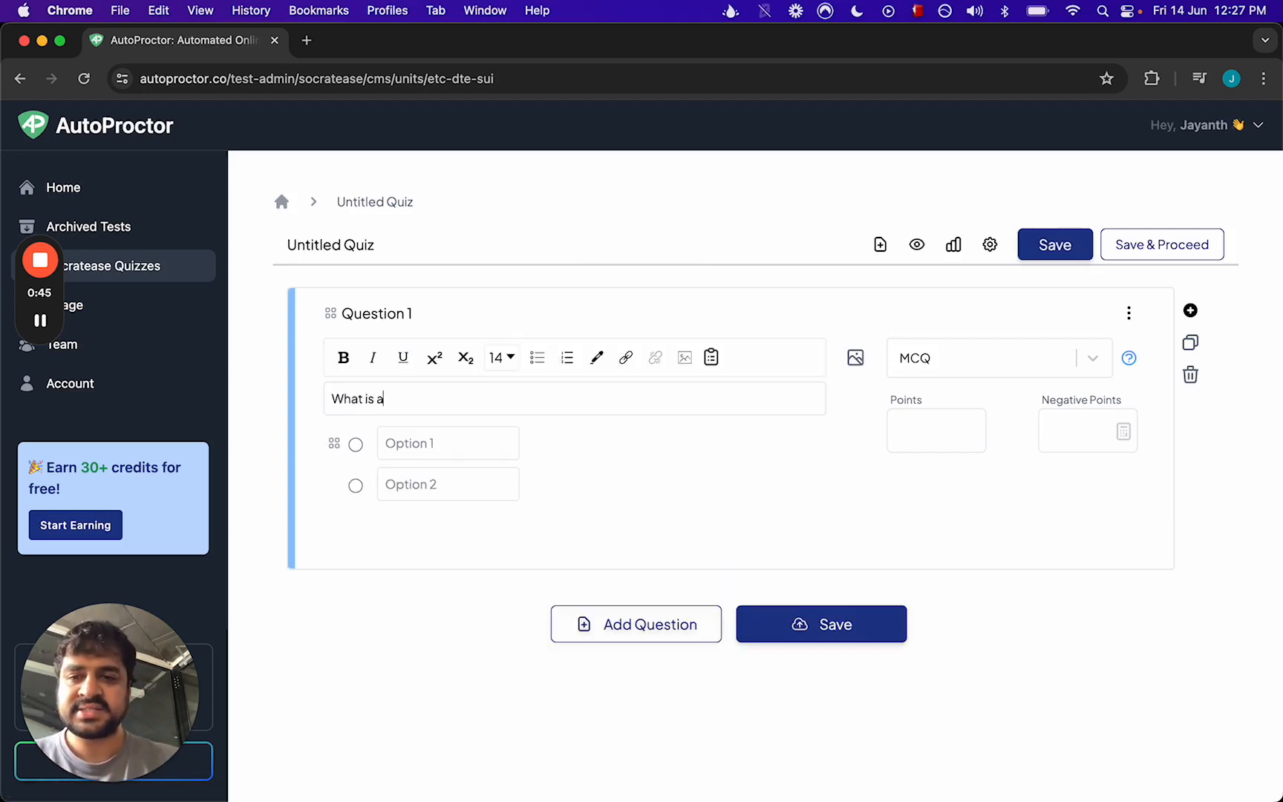
{"action": "type", "text": "5+7?"}
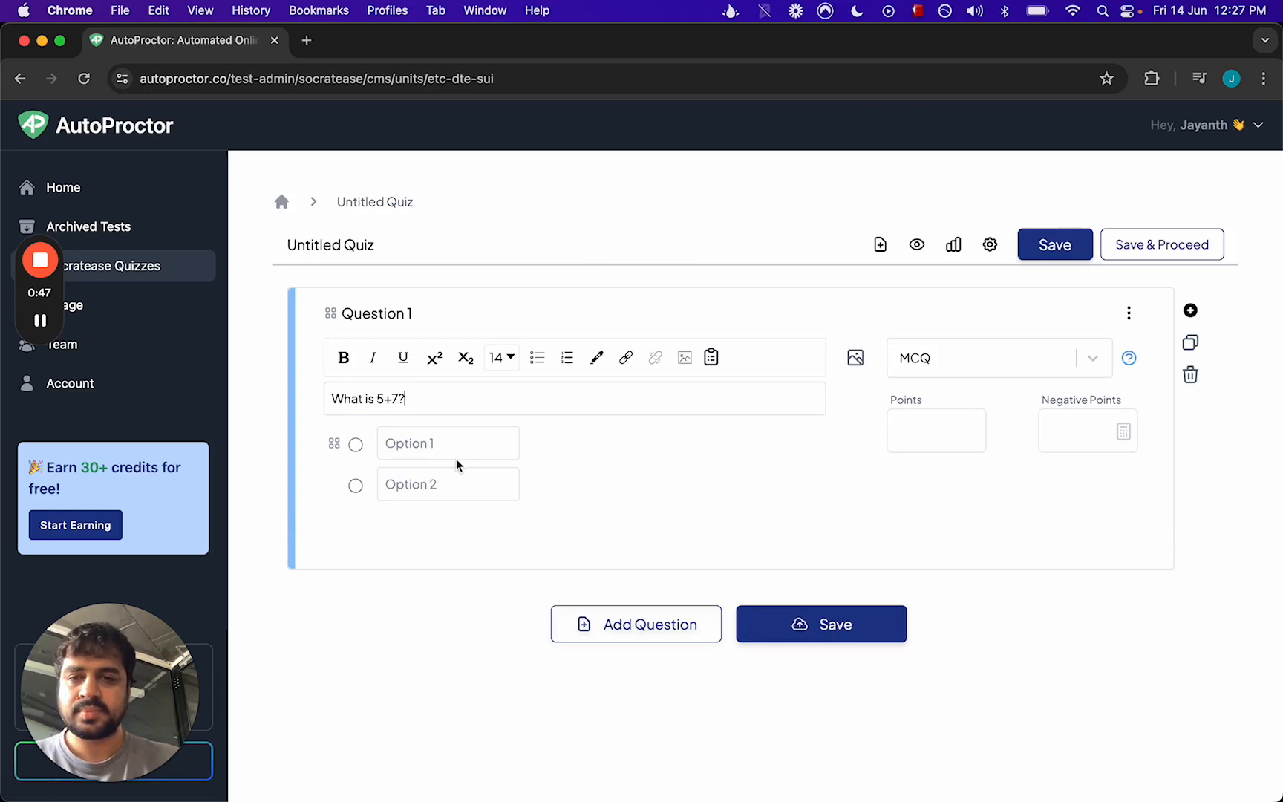
{"action": "type", "text": "12"}
{"action": "left_click", "coordinate": [449, 483]}
{"action": "type", "text": "13"}
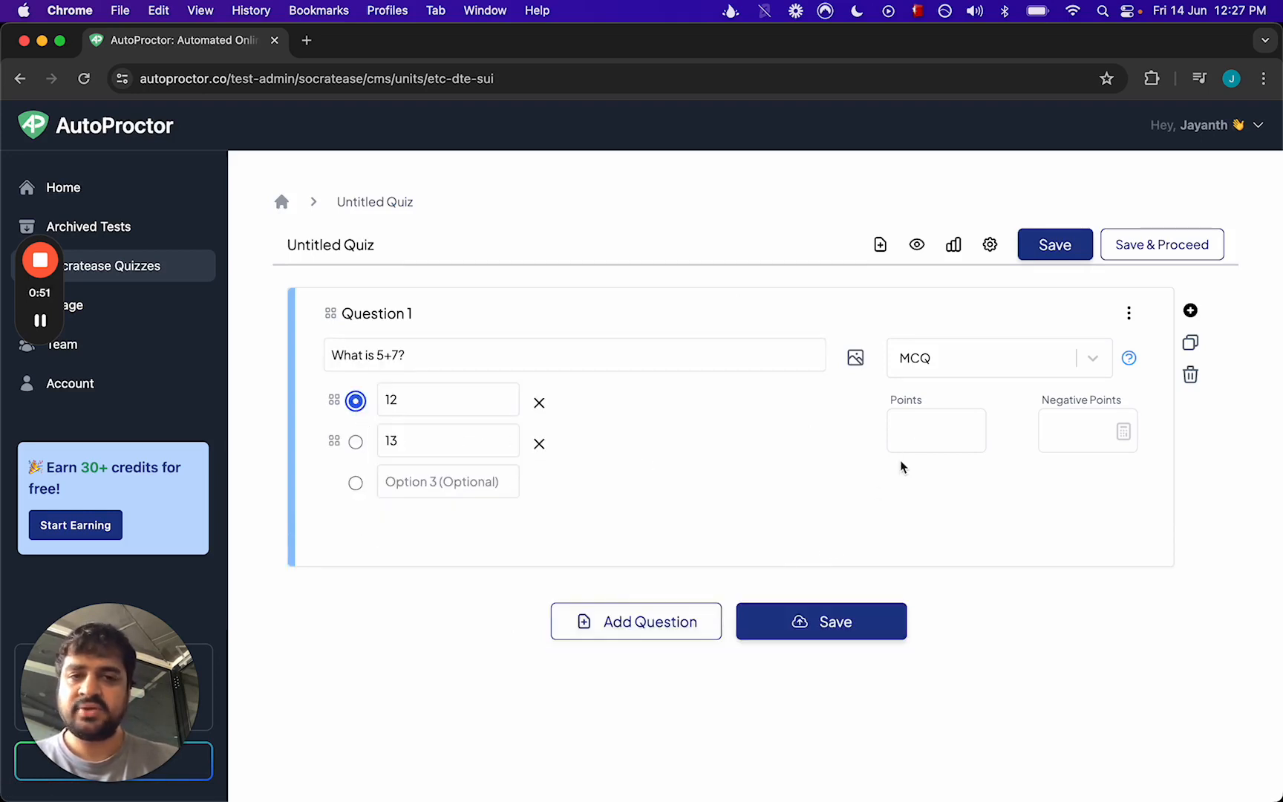
Step: Give the question 2 points and 1 negative point, with 12 marked correct
{"action": "type", "text": "2"}
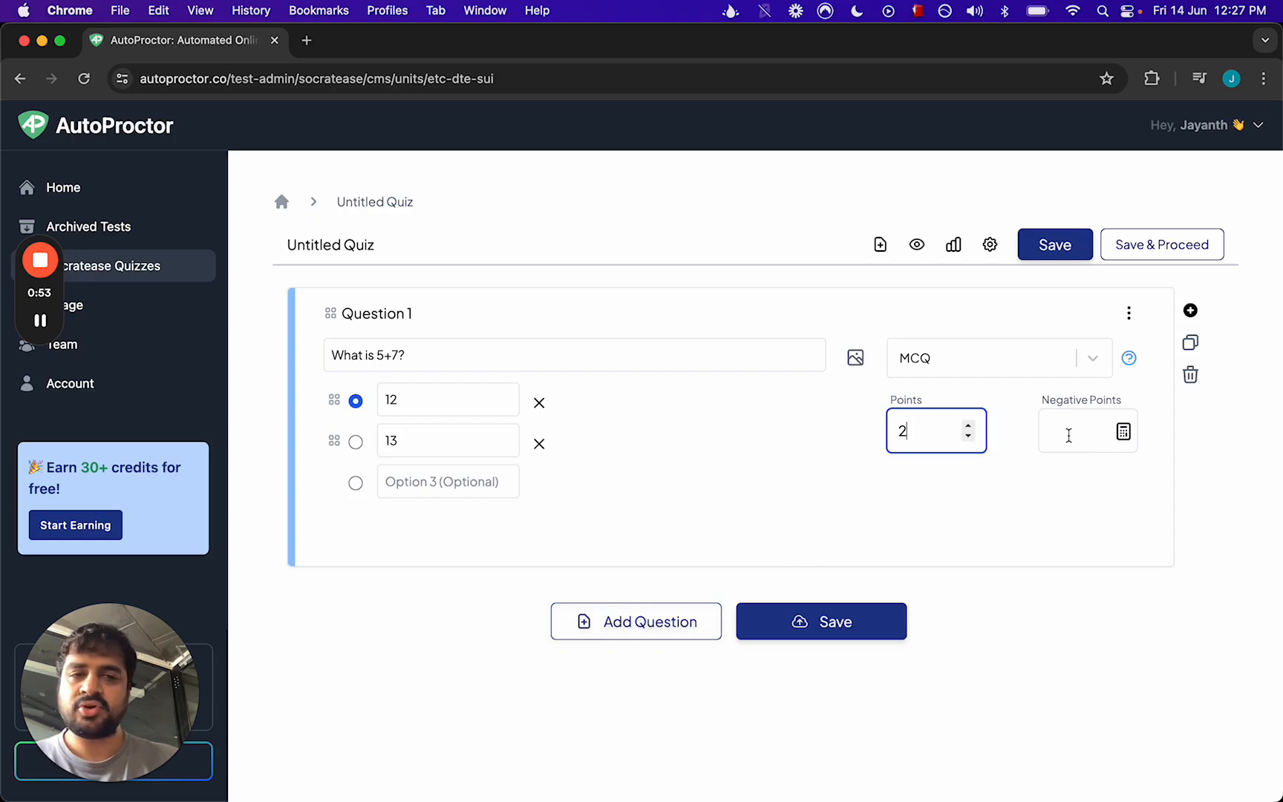
{"action": "type", "text": "1"}
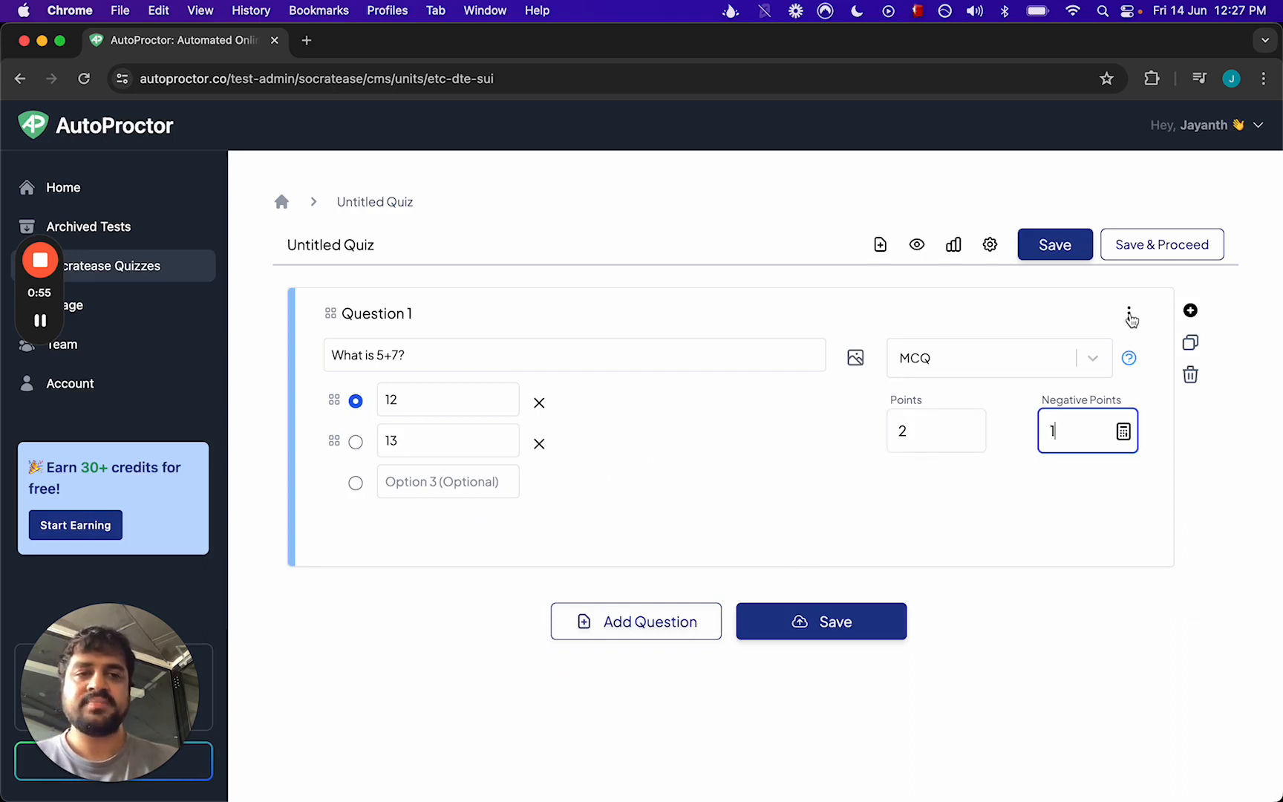
{"action": "left_click", "coordinate": [1131, 312]}
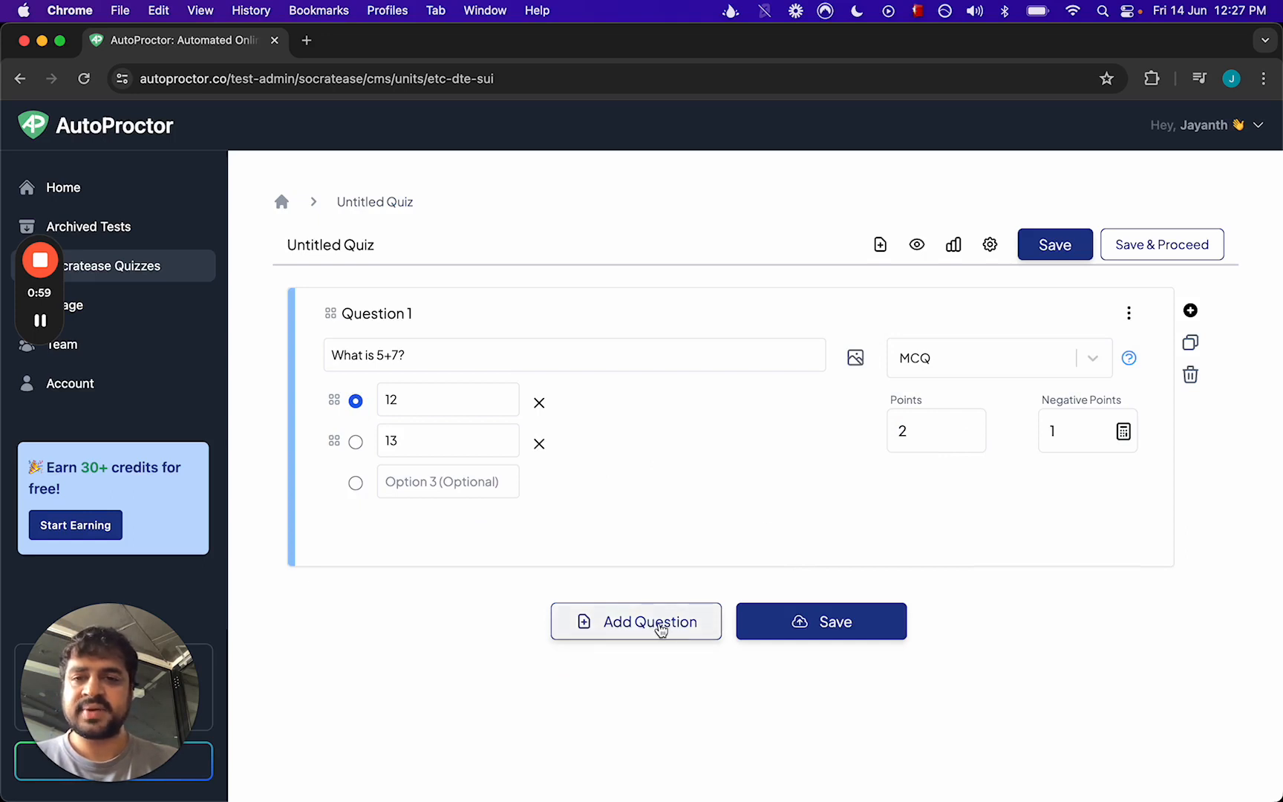
Step: Add a second question, "What is your biggest strength?"
{"action": "left_click", "coordinate": [635, 621]}
{"action": "type", "text": "What is your bi"}
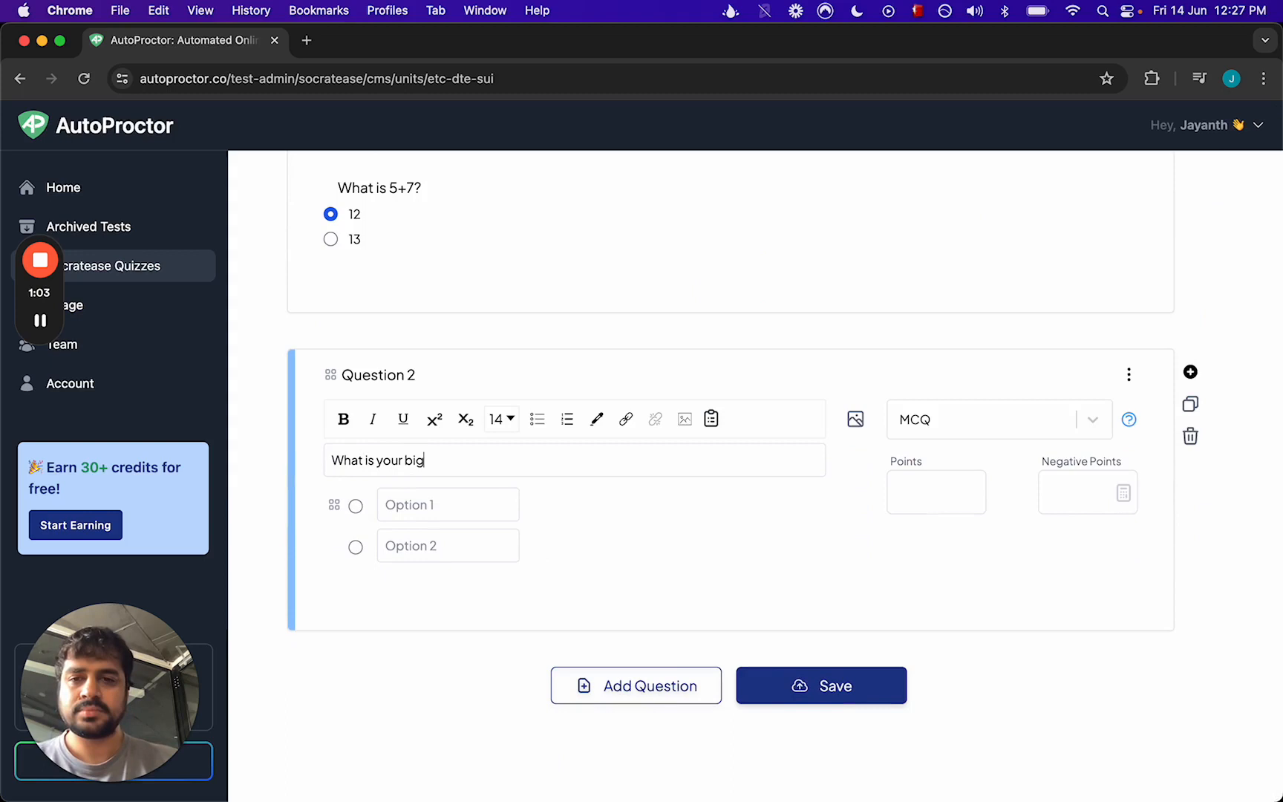
{"action": "type", "text": "gest stren"}
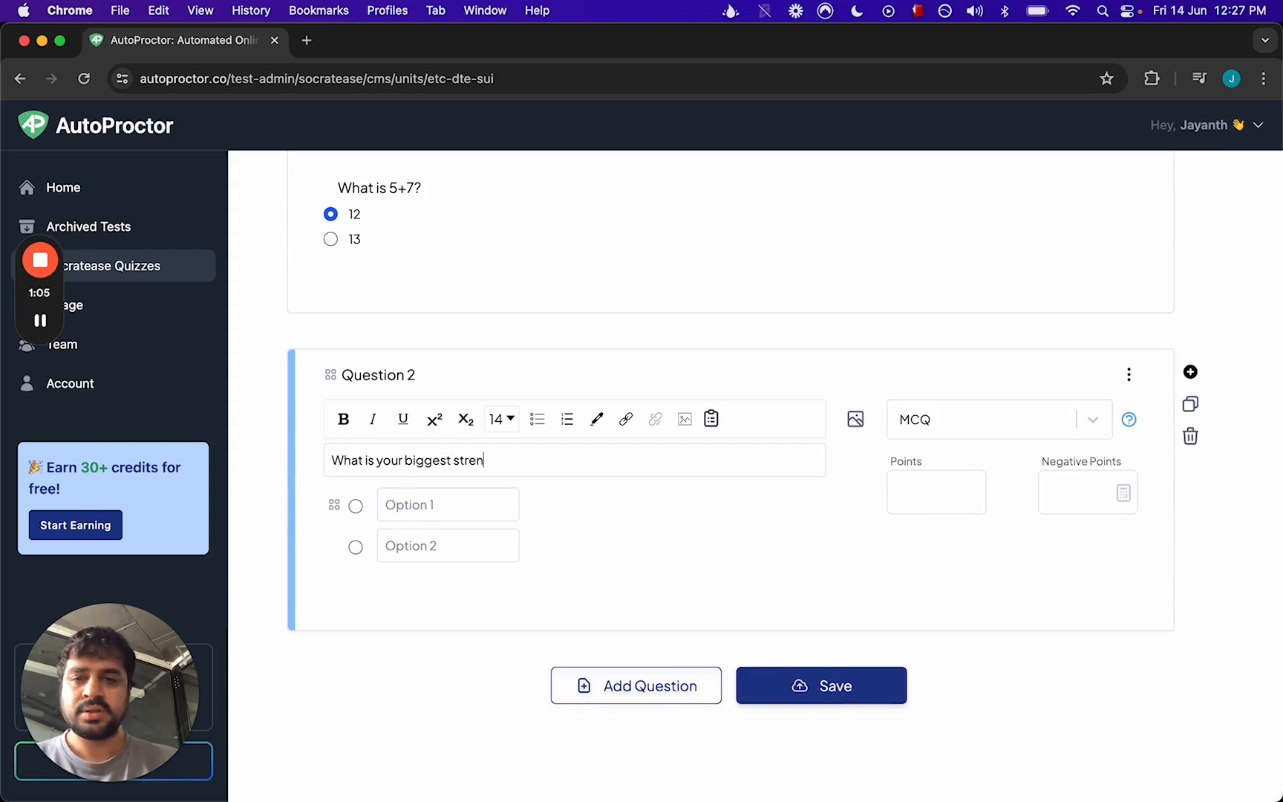
{"action": "type", "text": "gth?"}
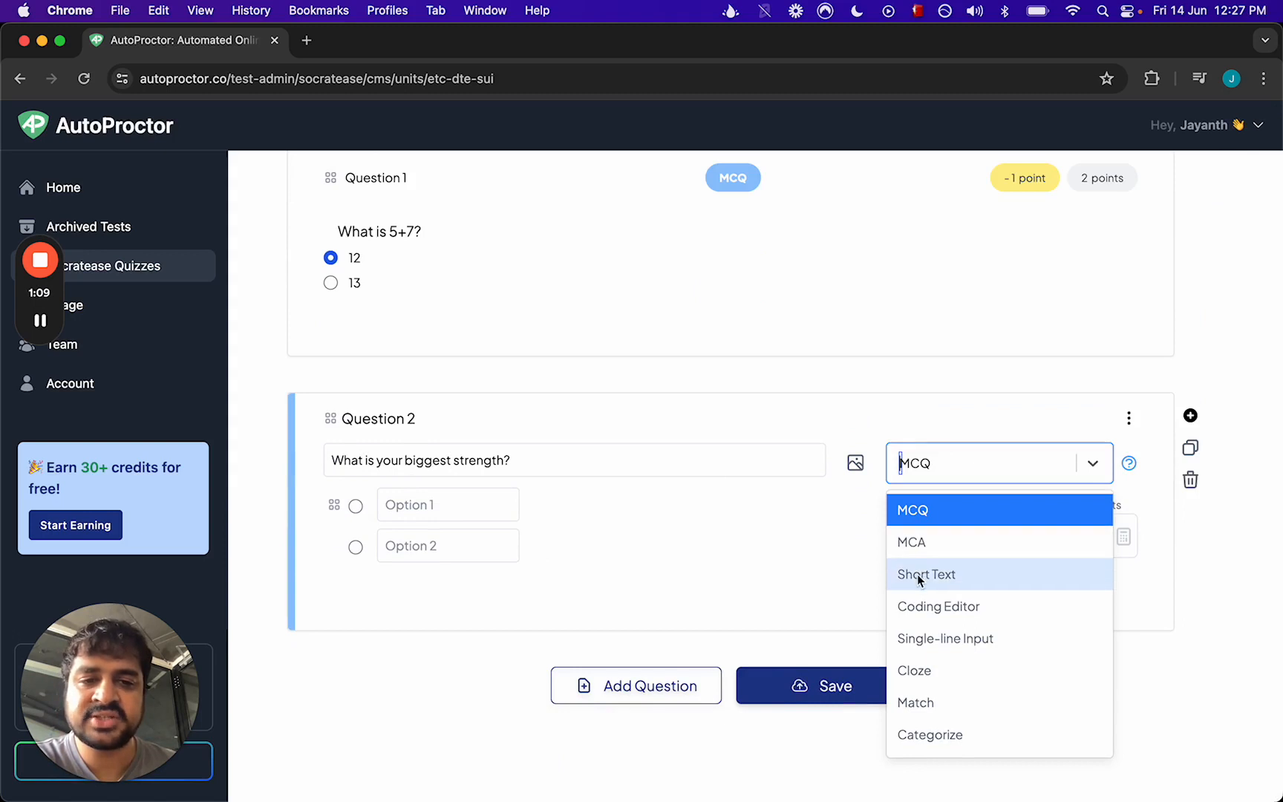
Step: Make question 2 a Short Text answer worth 3 points
{"action": "left_click", "coordinate": [925, 573]}
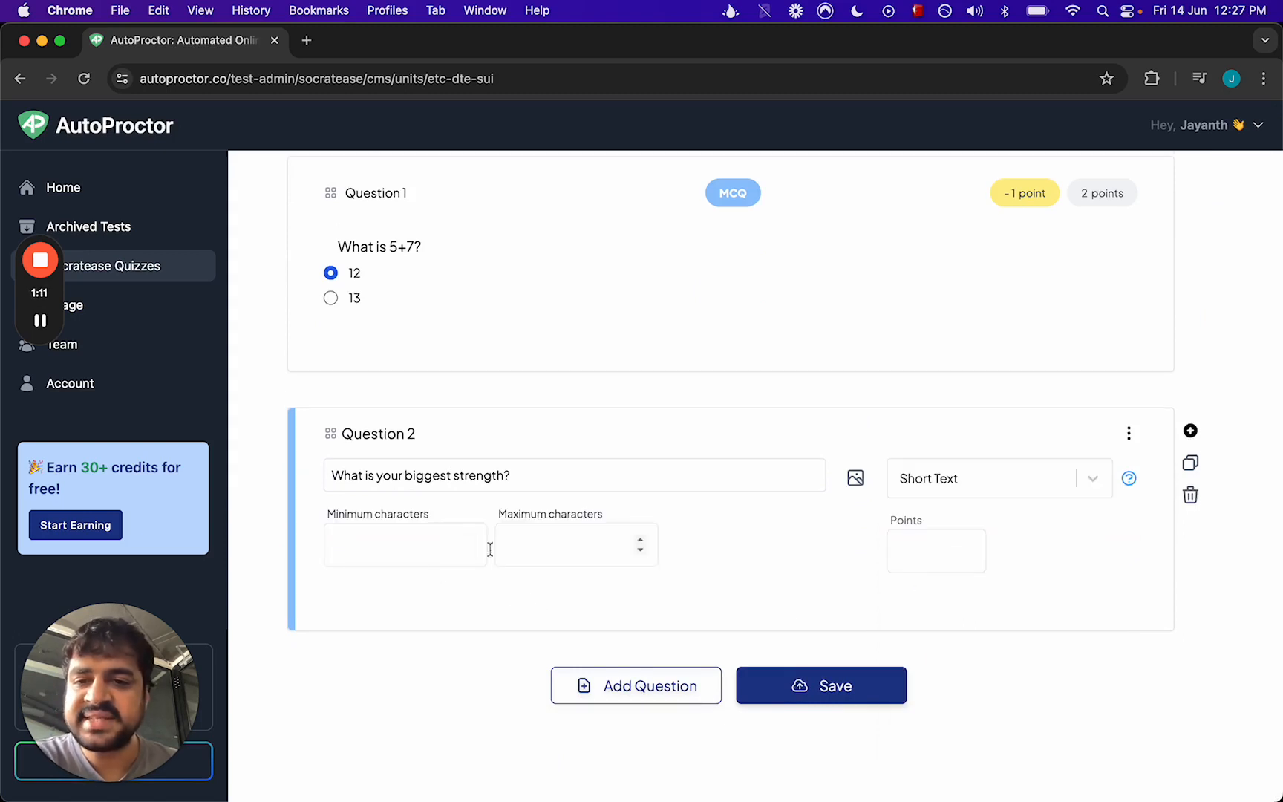
{"action": "left_click", "coordinate": [936, 550]}
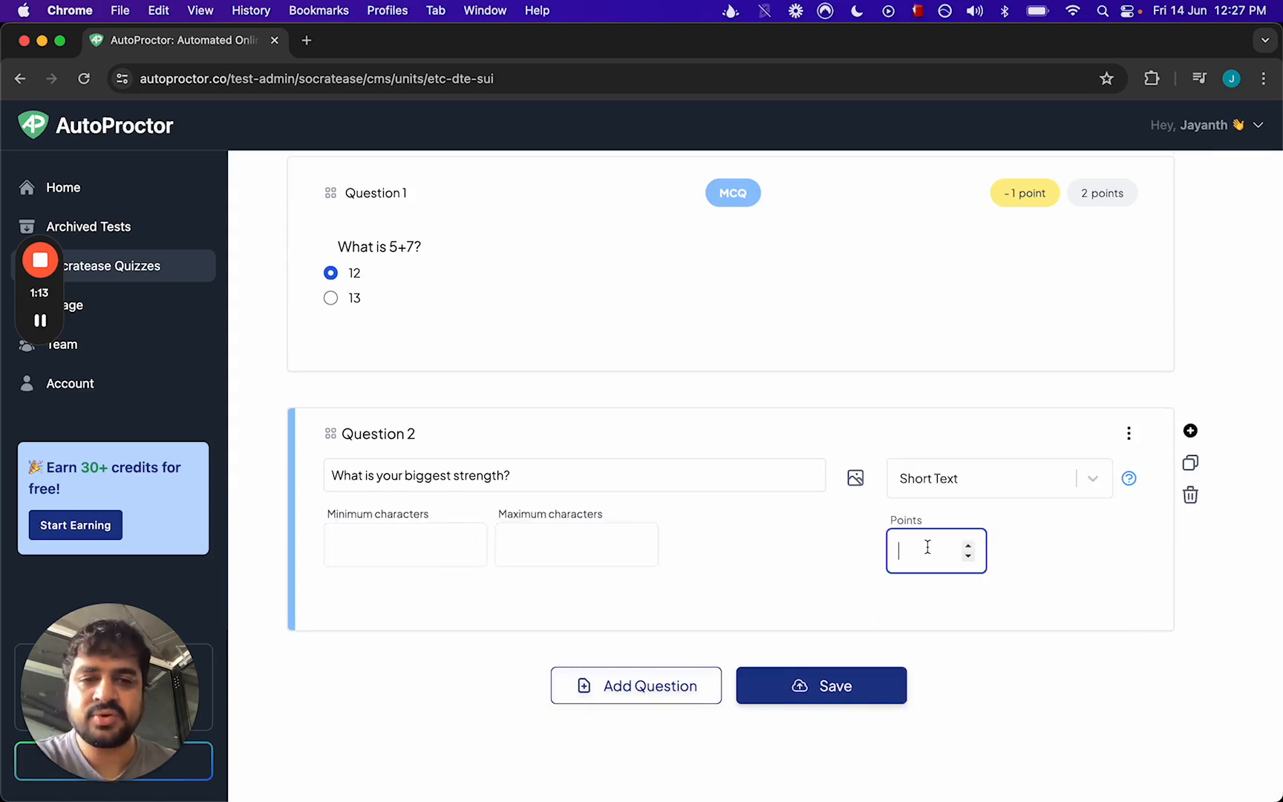
{"action": "type", "text": "3"}
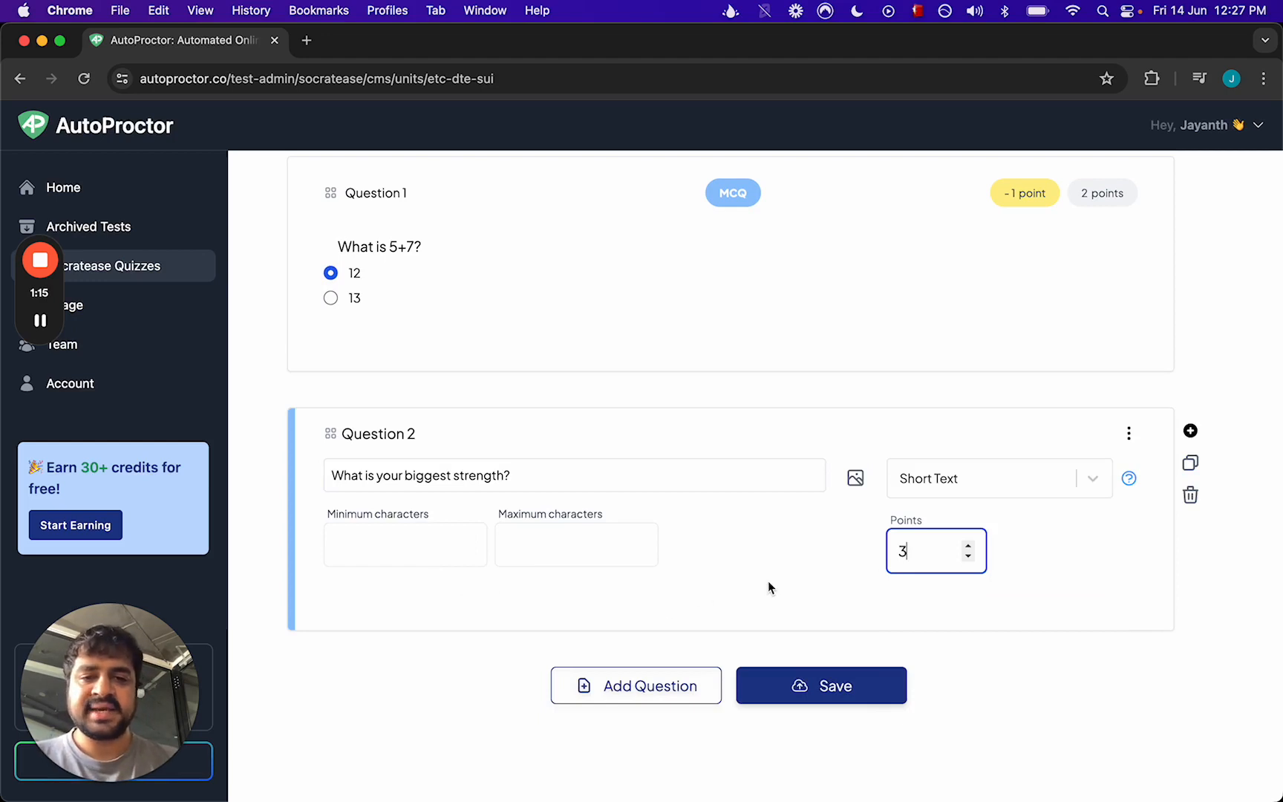
{"action": "scroll", "scroll_direction": "down", "scroll_amount": 3}
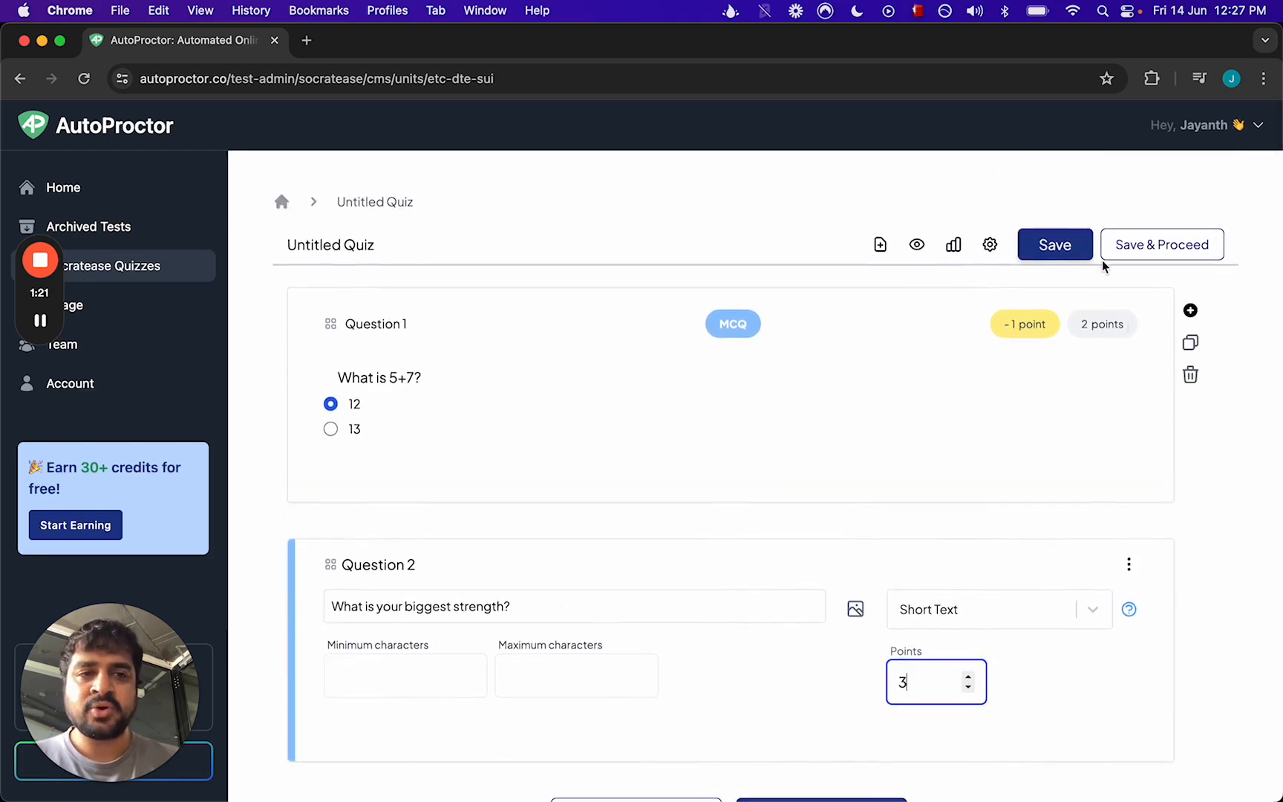
{"action": "mouse_move", "coordinate": [1162, 245]}
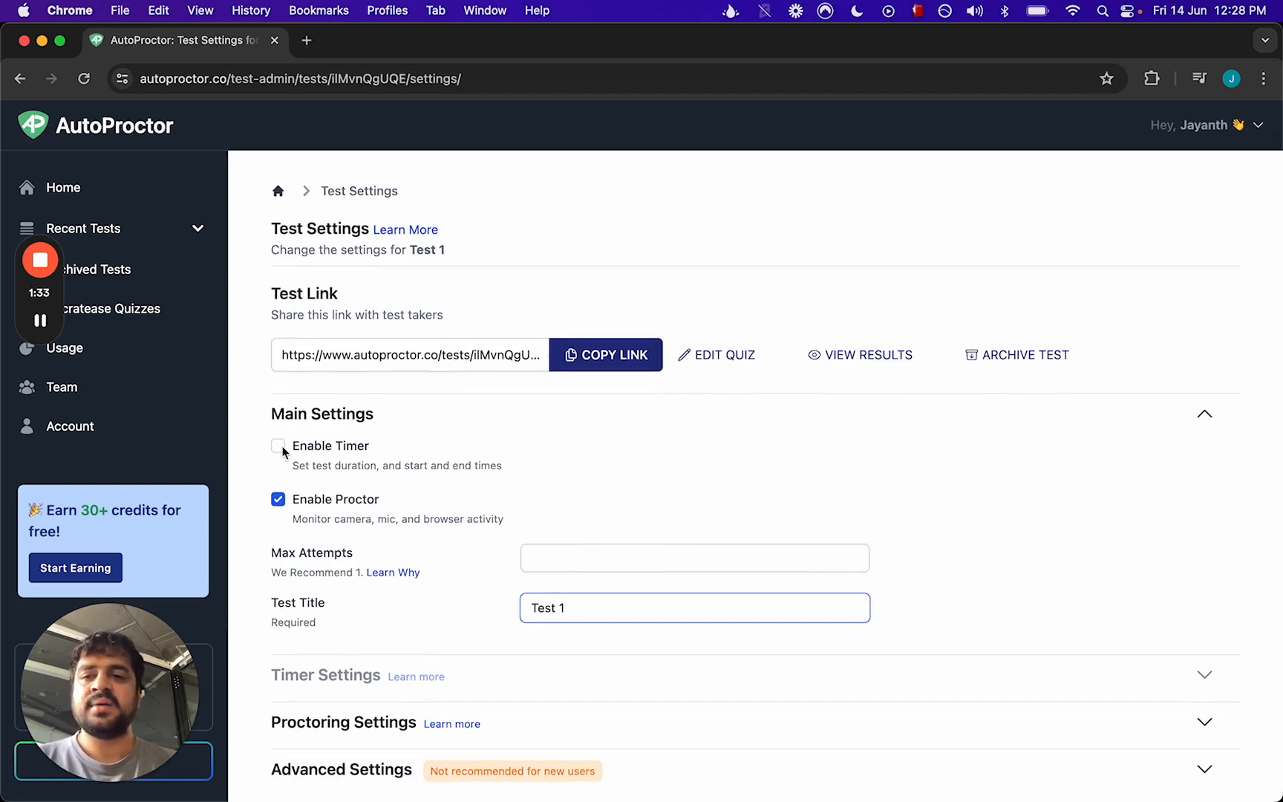
Step: Enable the test timer with a 1-minute duration
{"action": "left_click", "coordinate": [278, 446]}
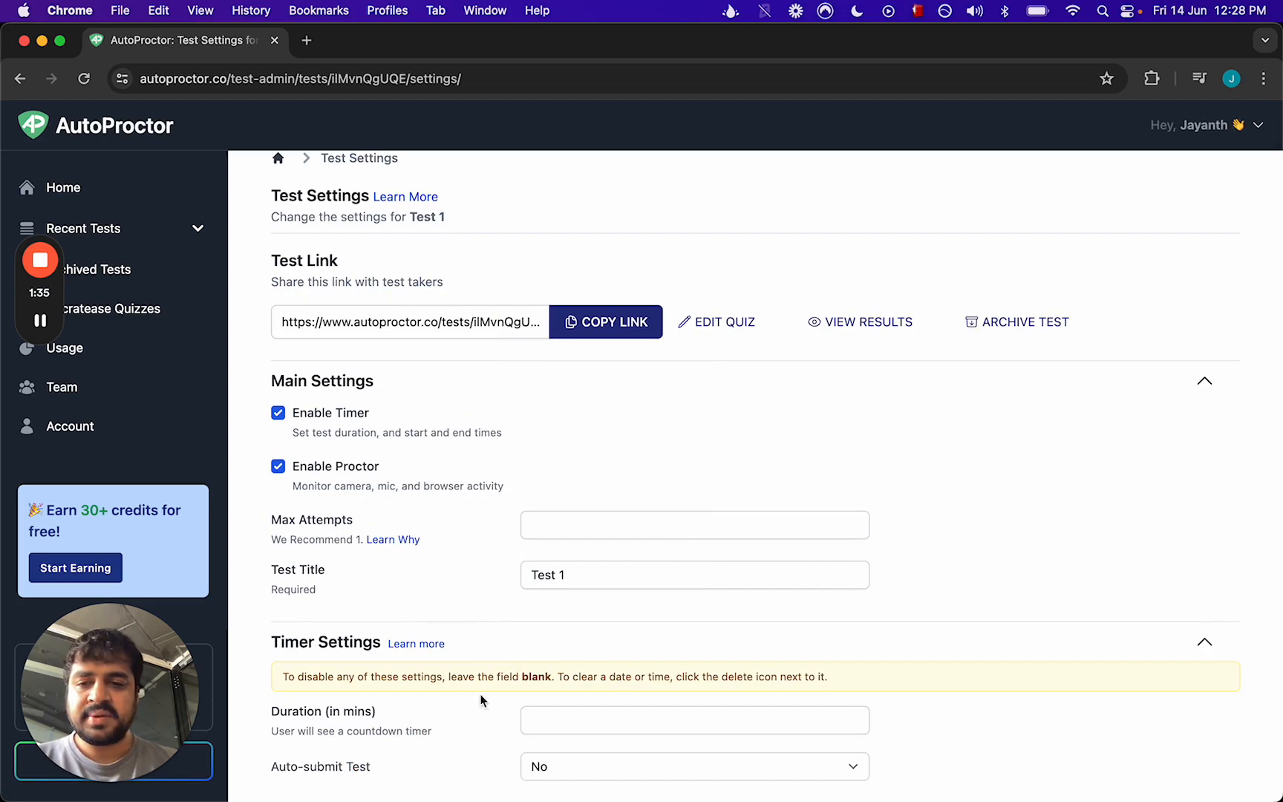
{"action": "type", "text": "1"}
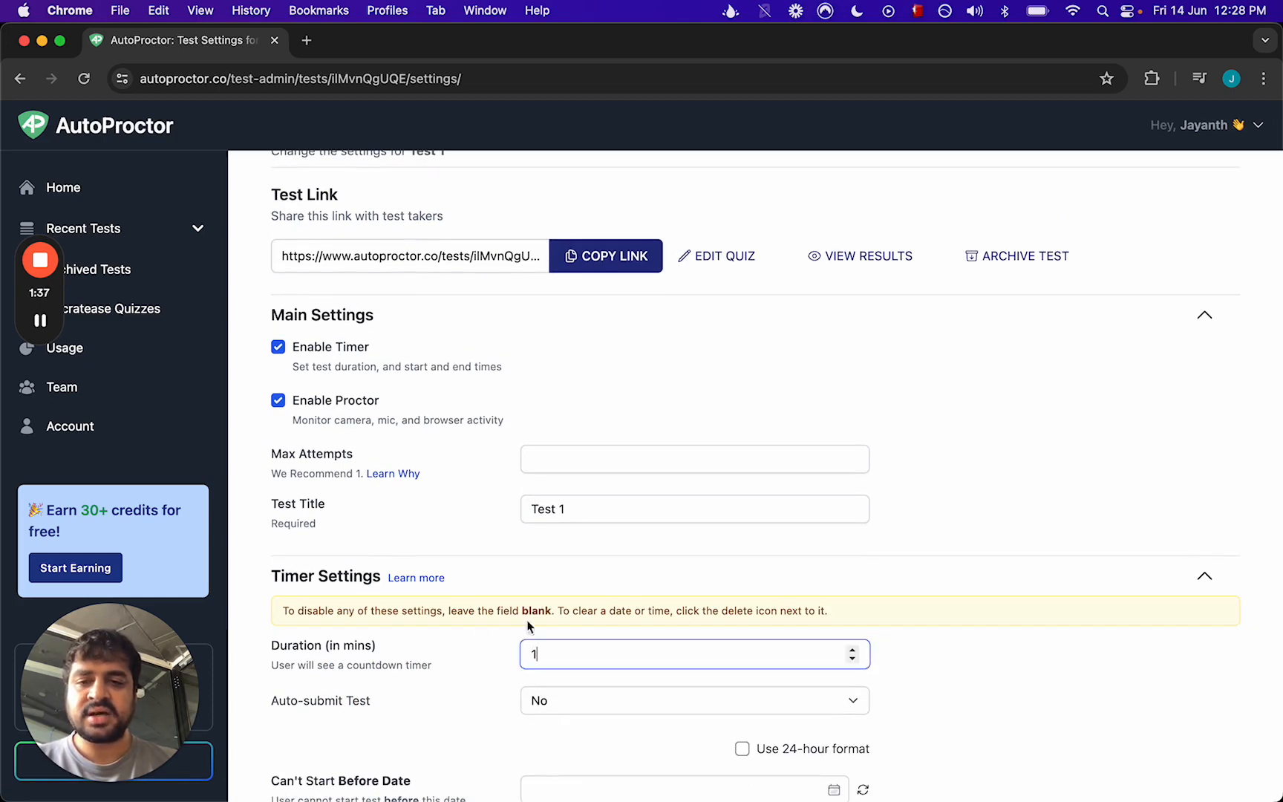
{"action": "scroll", "scroll_direction": "down", "scroll_amount": 3}
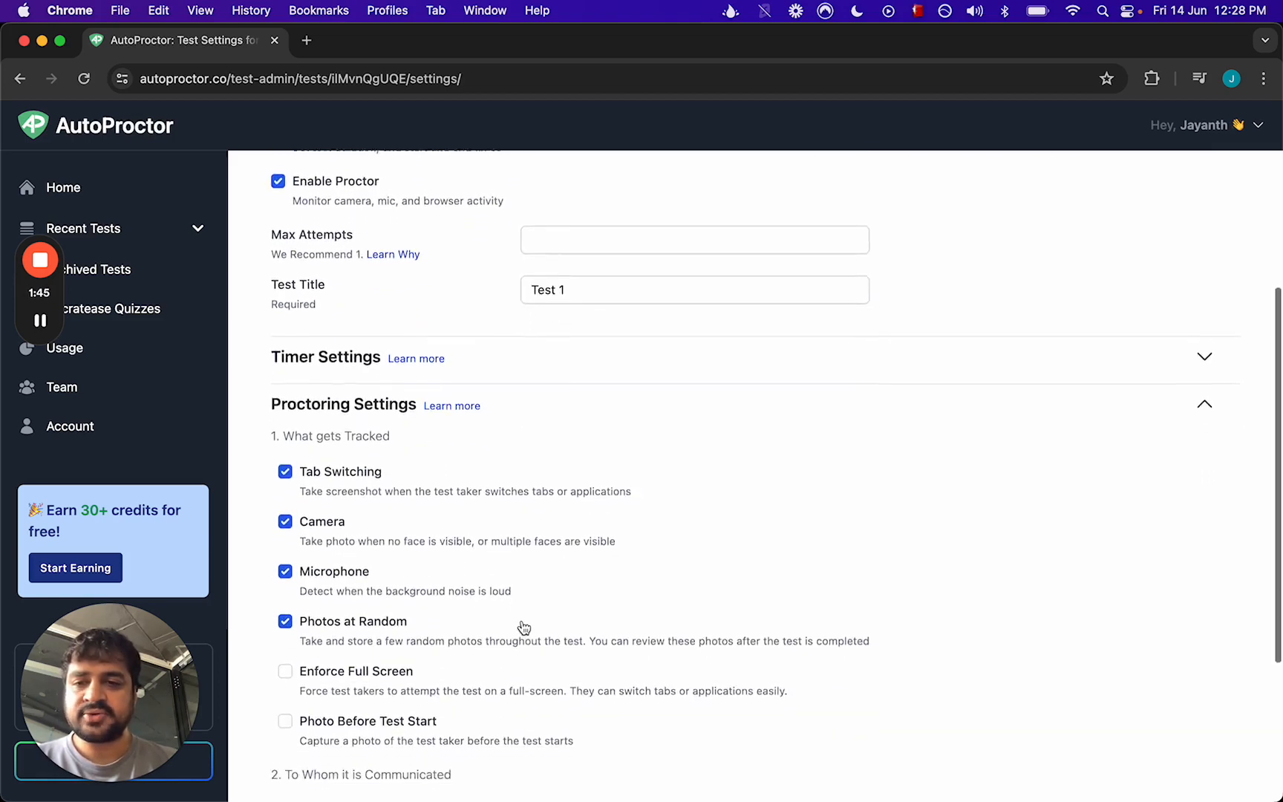
Step: Save Test 1's settings and dismiss the success confirmation
{"action": "scroll", "scroll_direction": "down", "scroll_amount": 3}
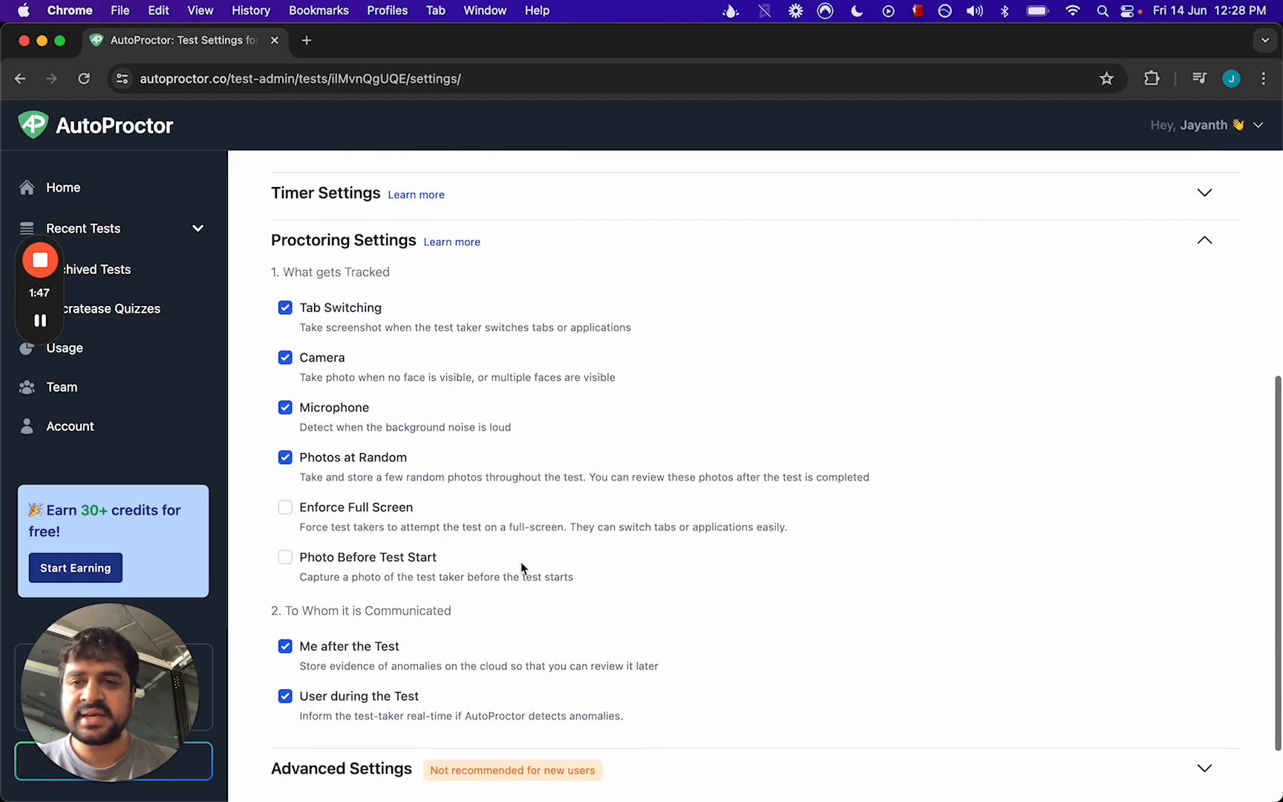
{"action": "left_click", "coordinate": [285, 407]}
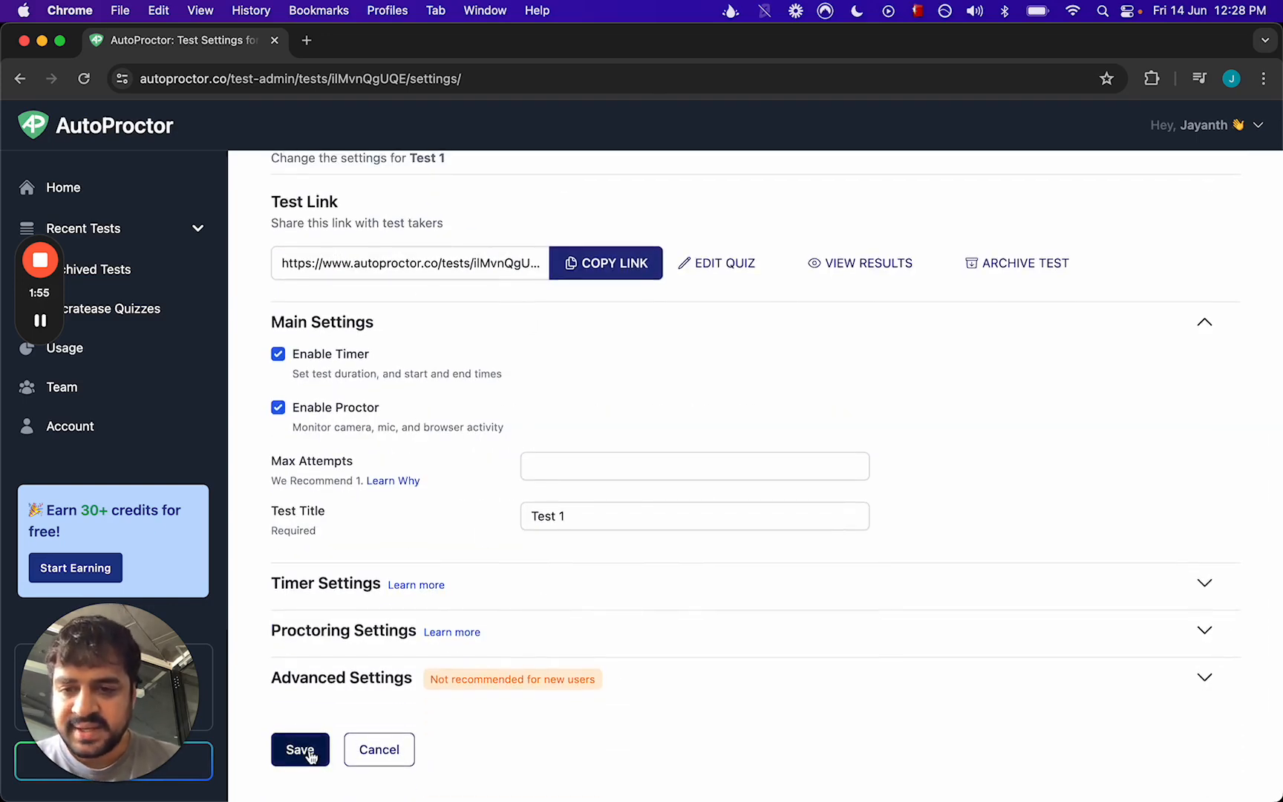
{"action": "left_click", "coordinate": [300, 748]}
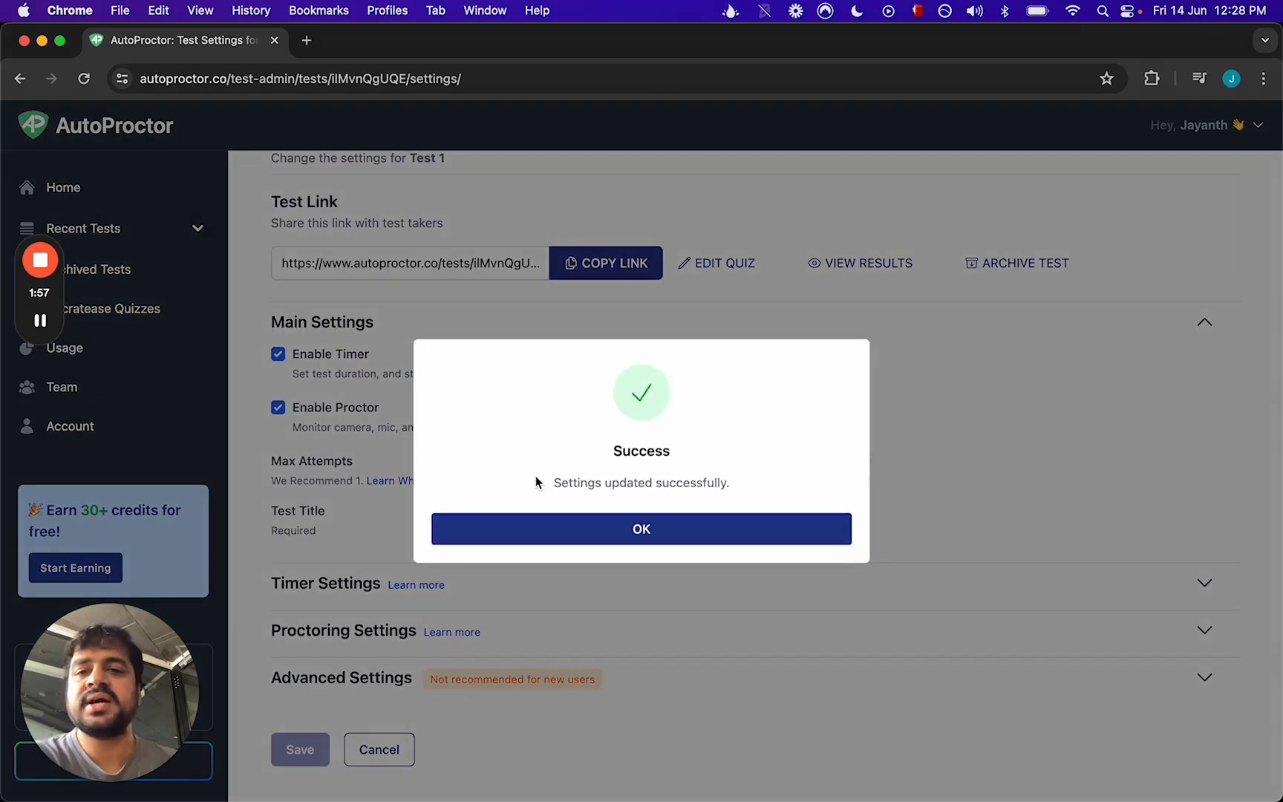
{"action": "left_click", "coordinate": [640, 528]}
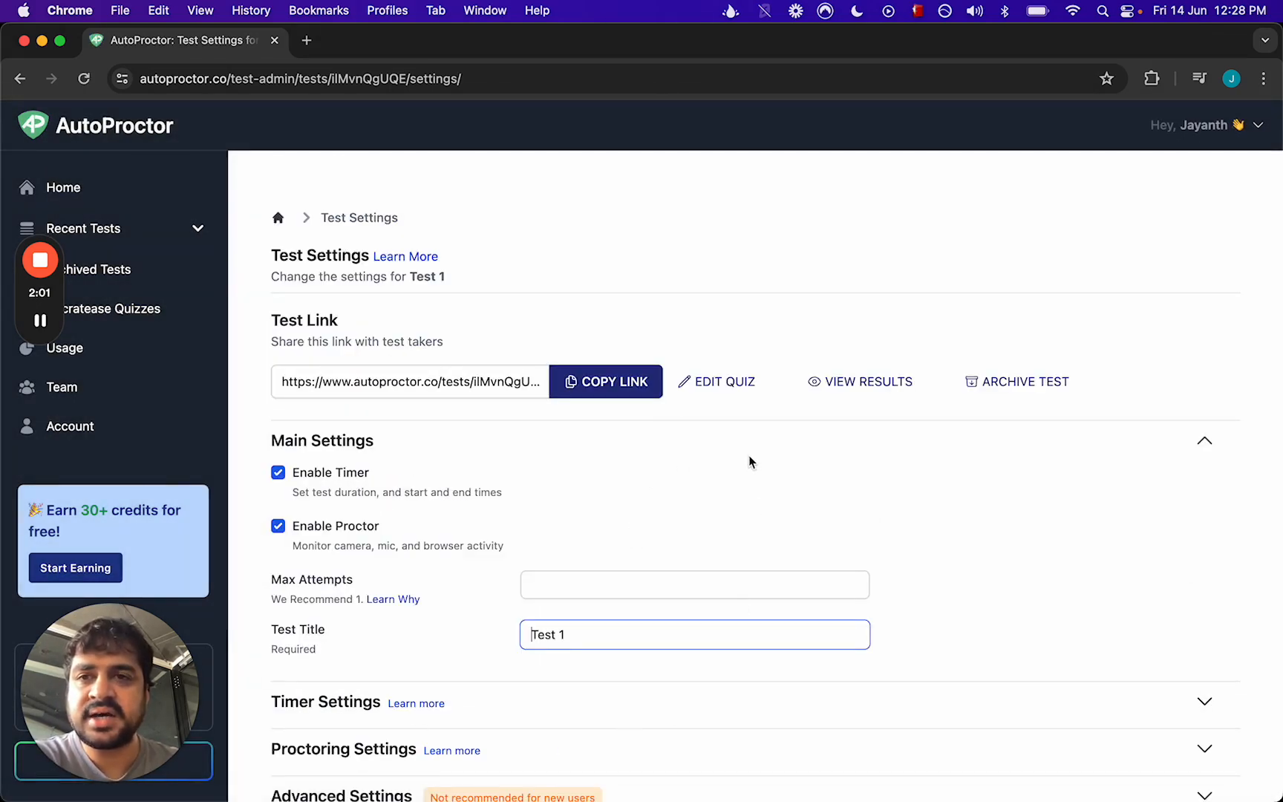
{"action": "mouse_move", "coordinate": [717, 398]}
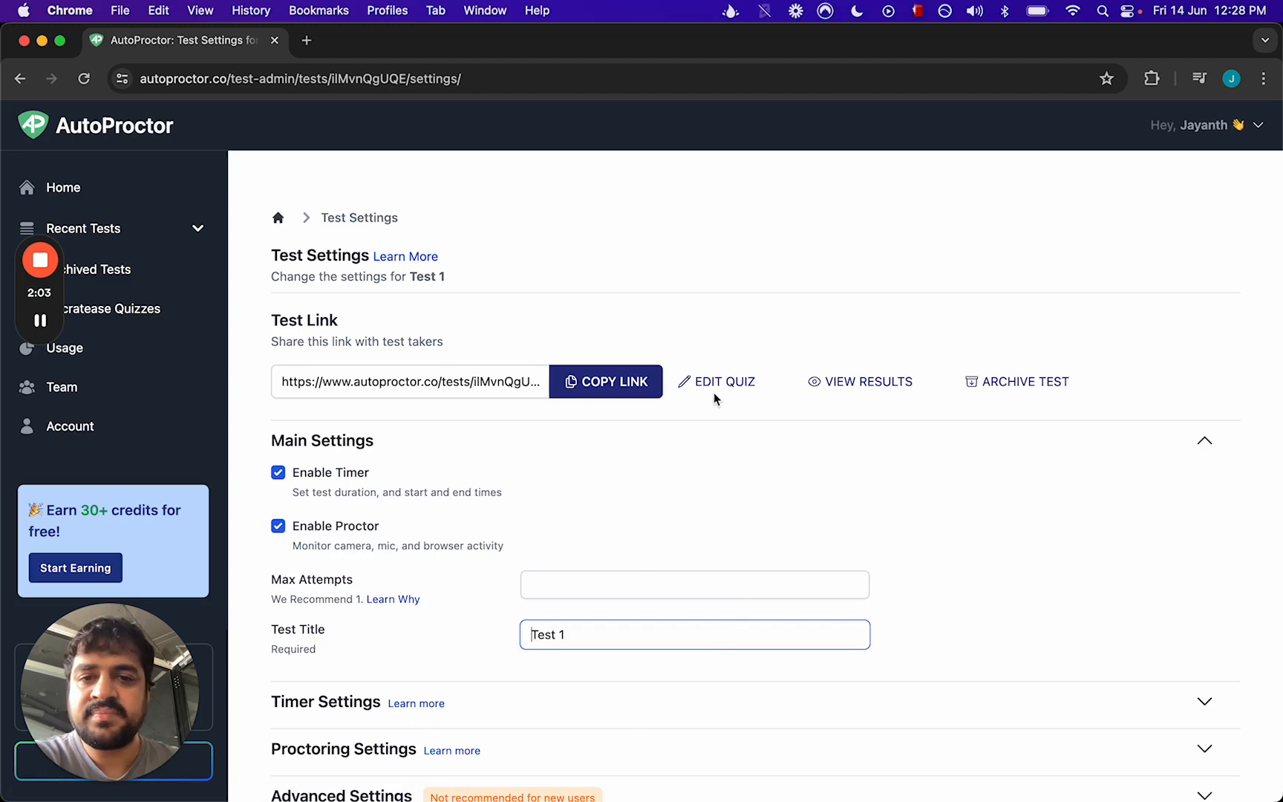
{"action": "mouse_move", "coordinate": [799, 390]}
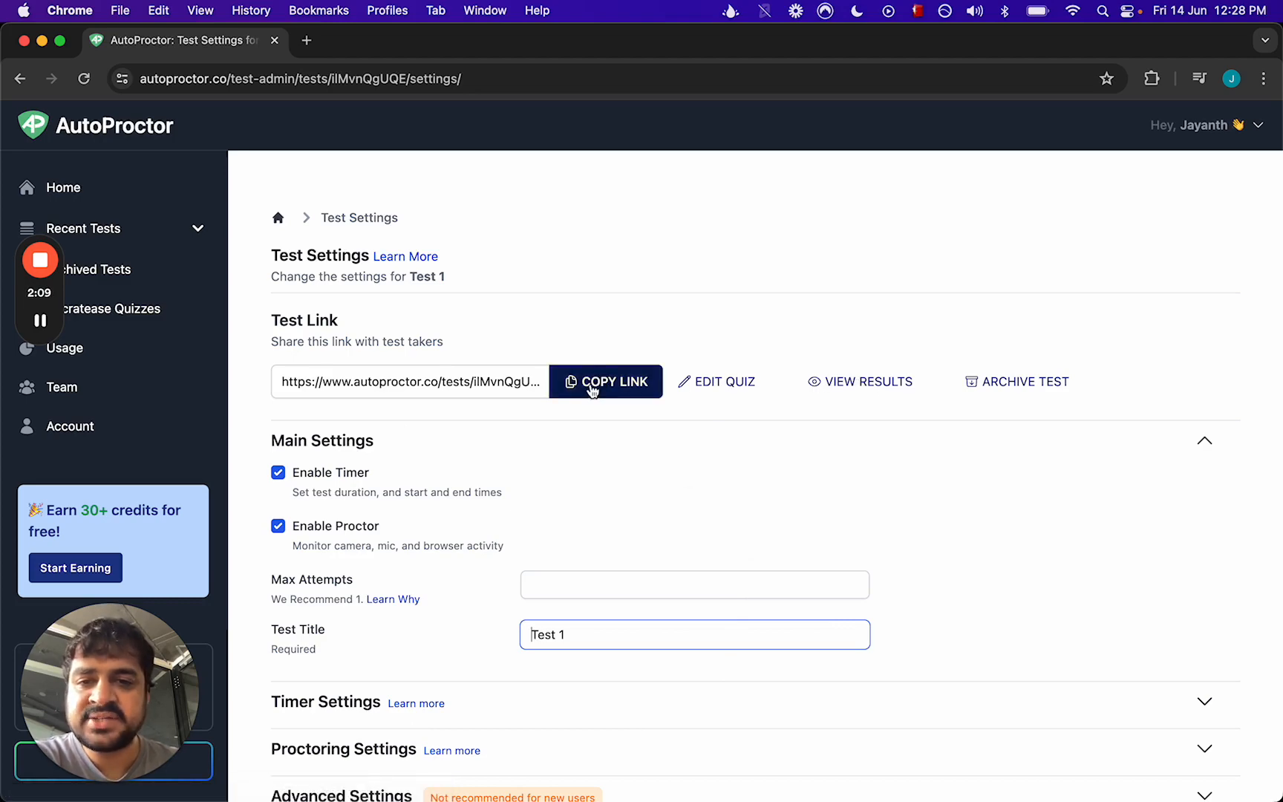
Step: Copy Test 1's share link
{"action": "left_click", "coordinate": [604, 382]}
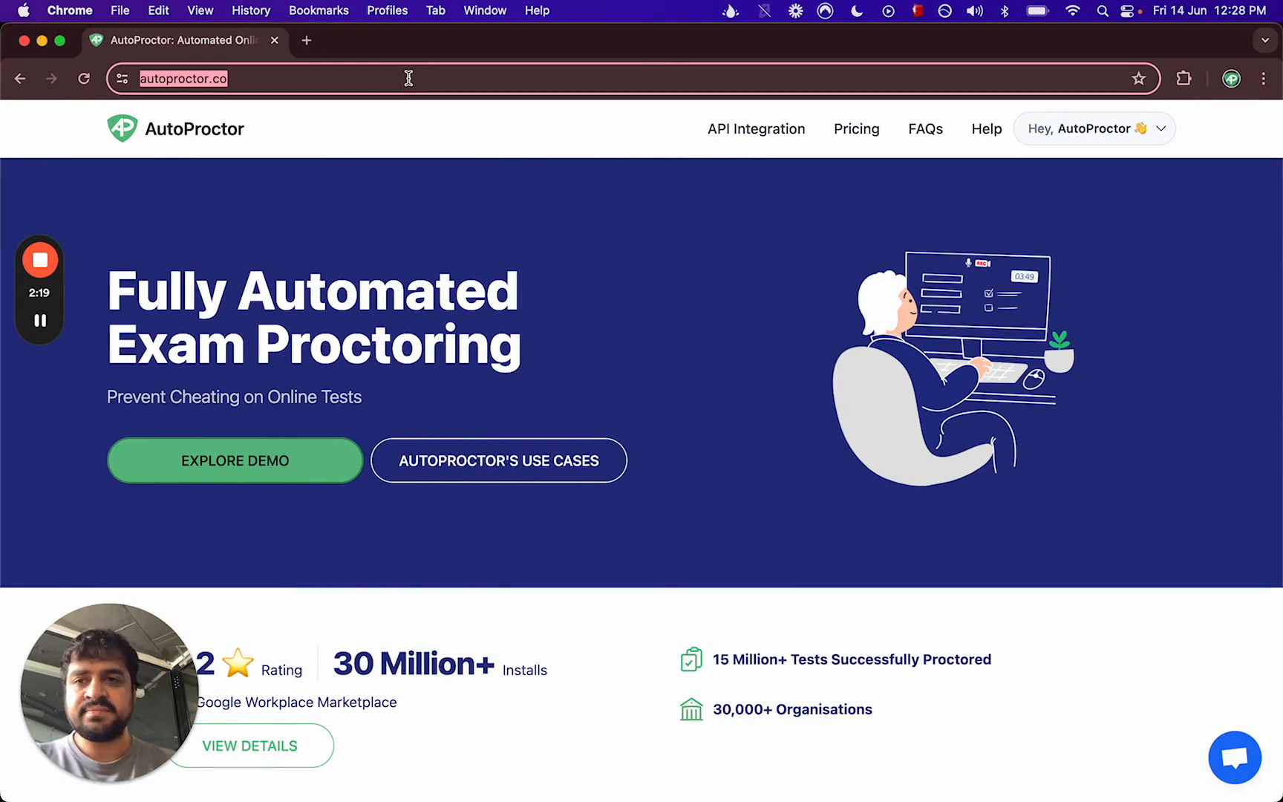
Step: Load the test link as a candidate and share the entire screen to start the quiz
{"action": "type", "text": "https://www.autoproctor.co/tests/ilMvnQgUQE/load"}
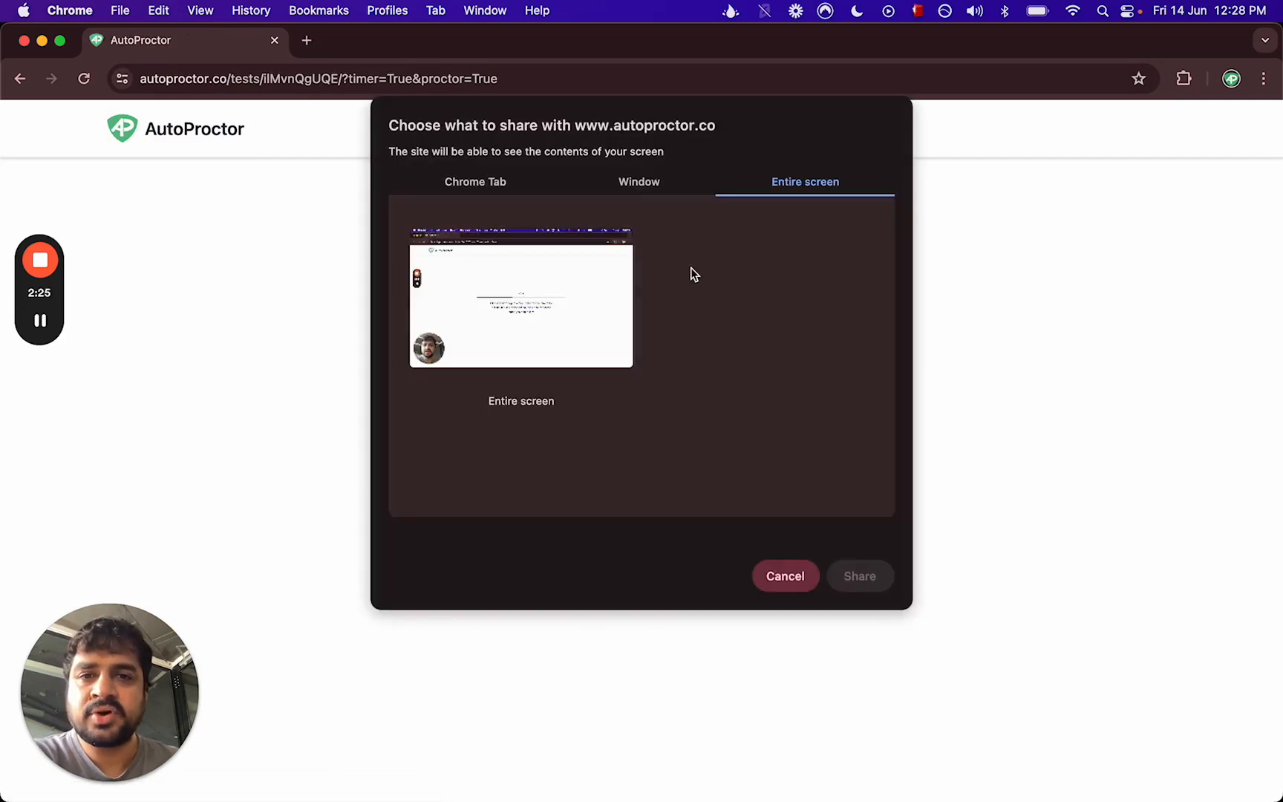
{"action": "left_click", "coordinate": [520, 303]}
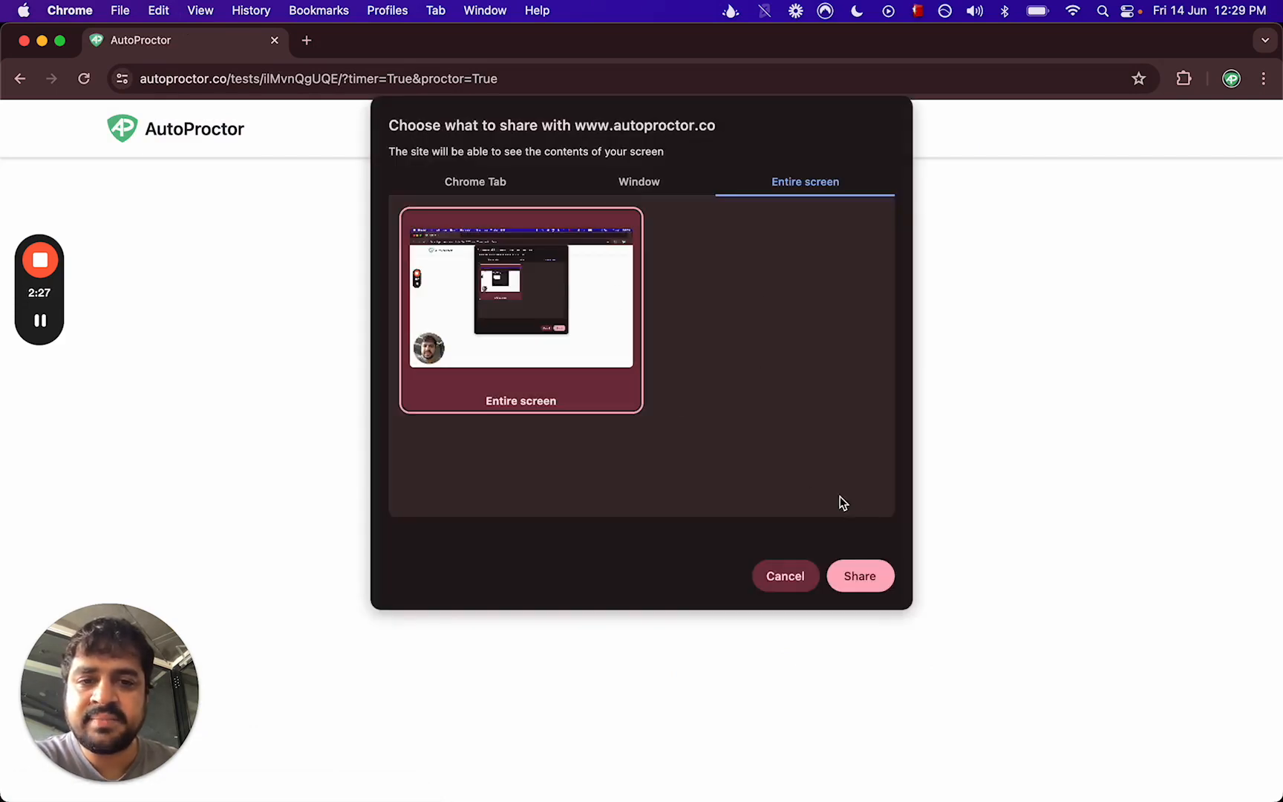
{"action": "left_click", "coordinate": [860, 574]}
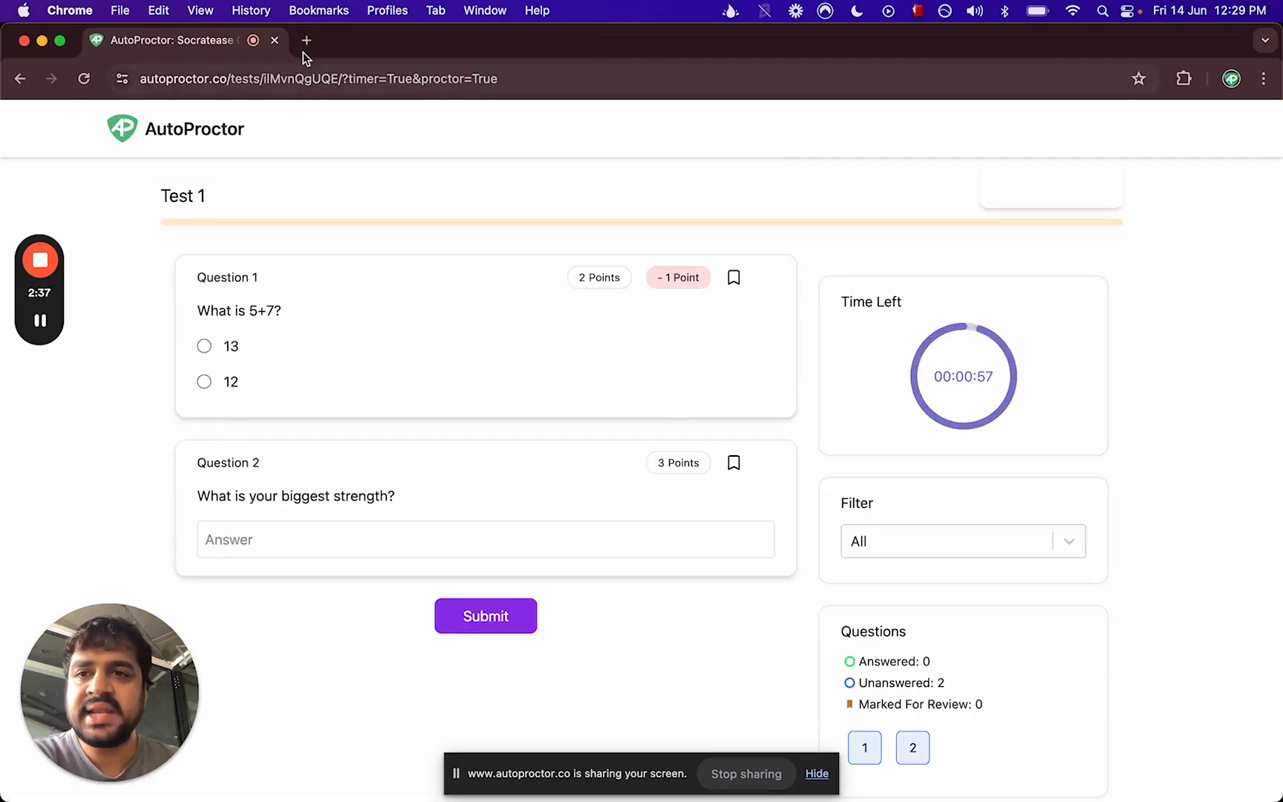
Step: Search Google for 'what is 5+7' in a new tab
{"action": "left_click", "coordinate": [306, 40]}
{"action": "type", "text": "google.com"}
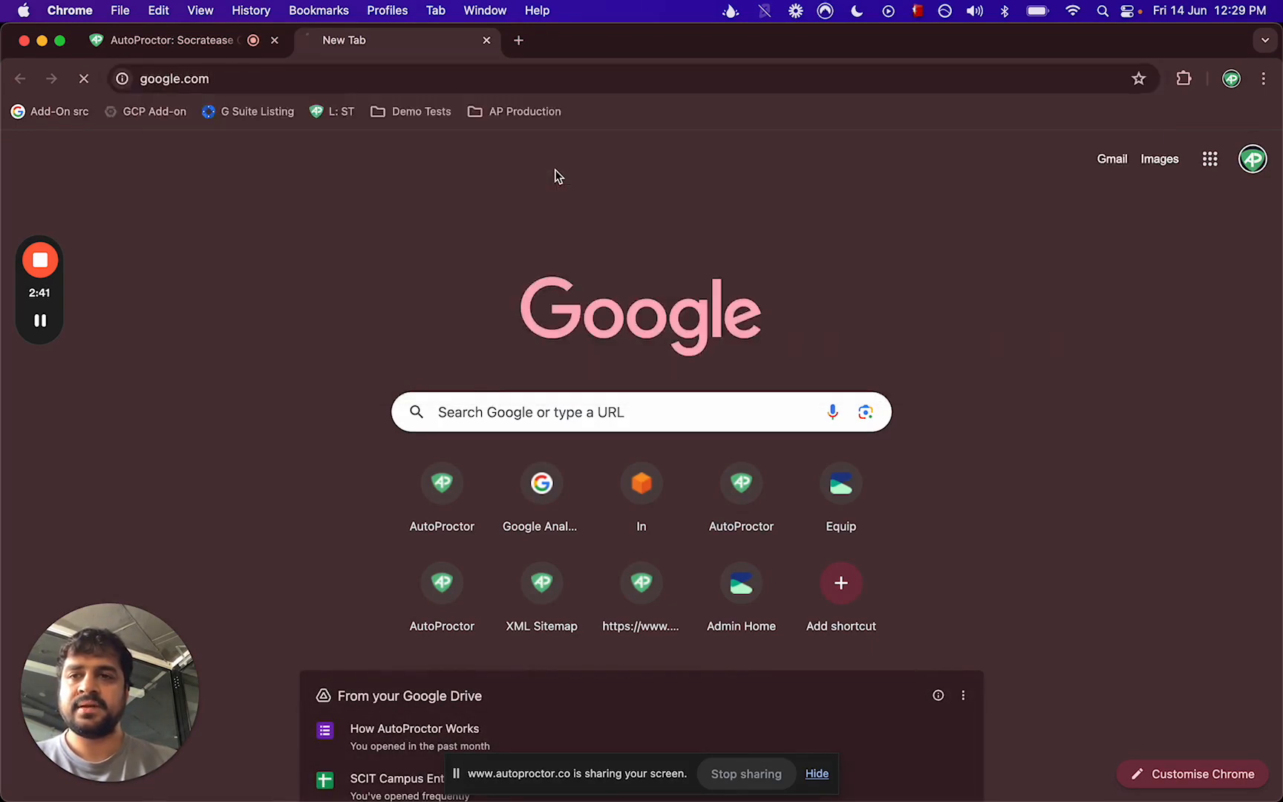
{"action": "type", "text": "what"}
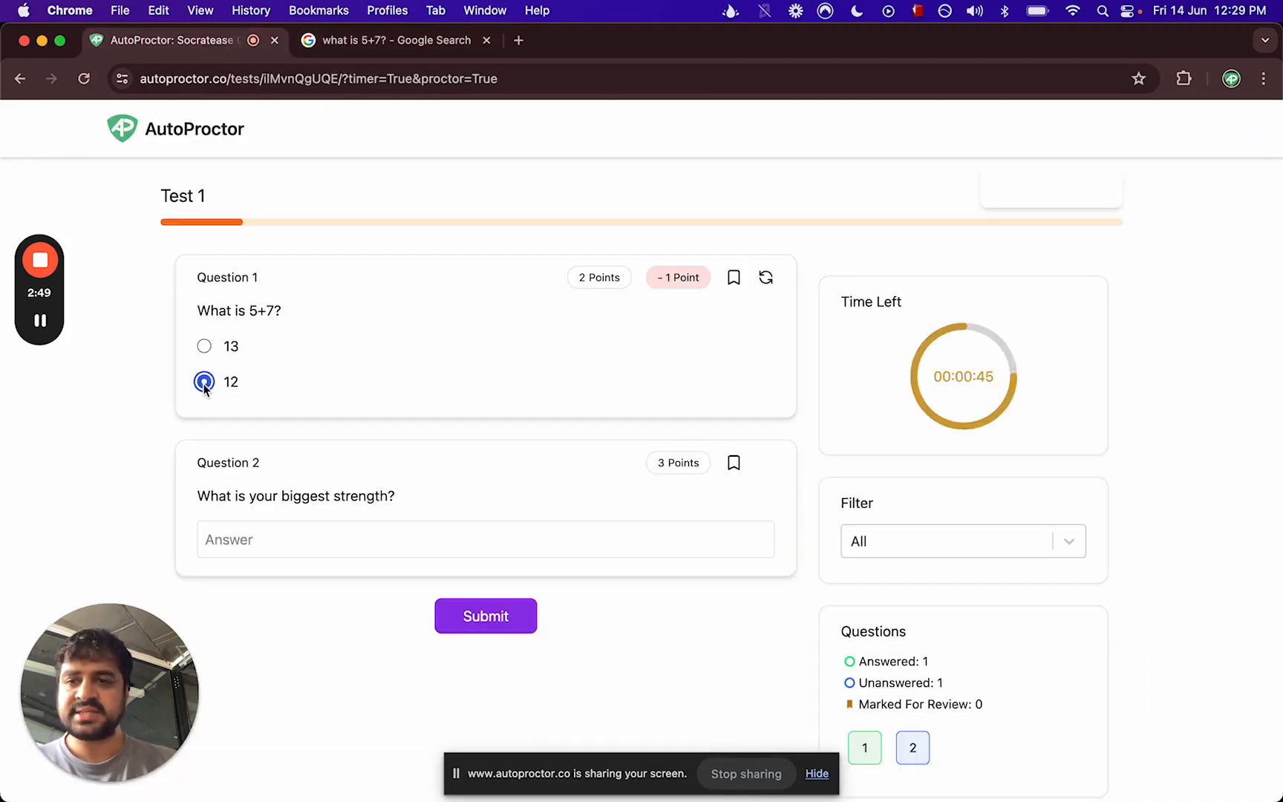
Step: Answer question 2 with "Bold and decisive" and submit the quiz
{"action": "type", "text": "Bold and decisive"}
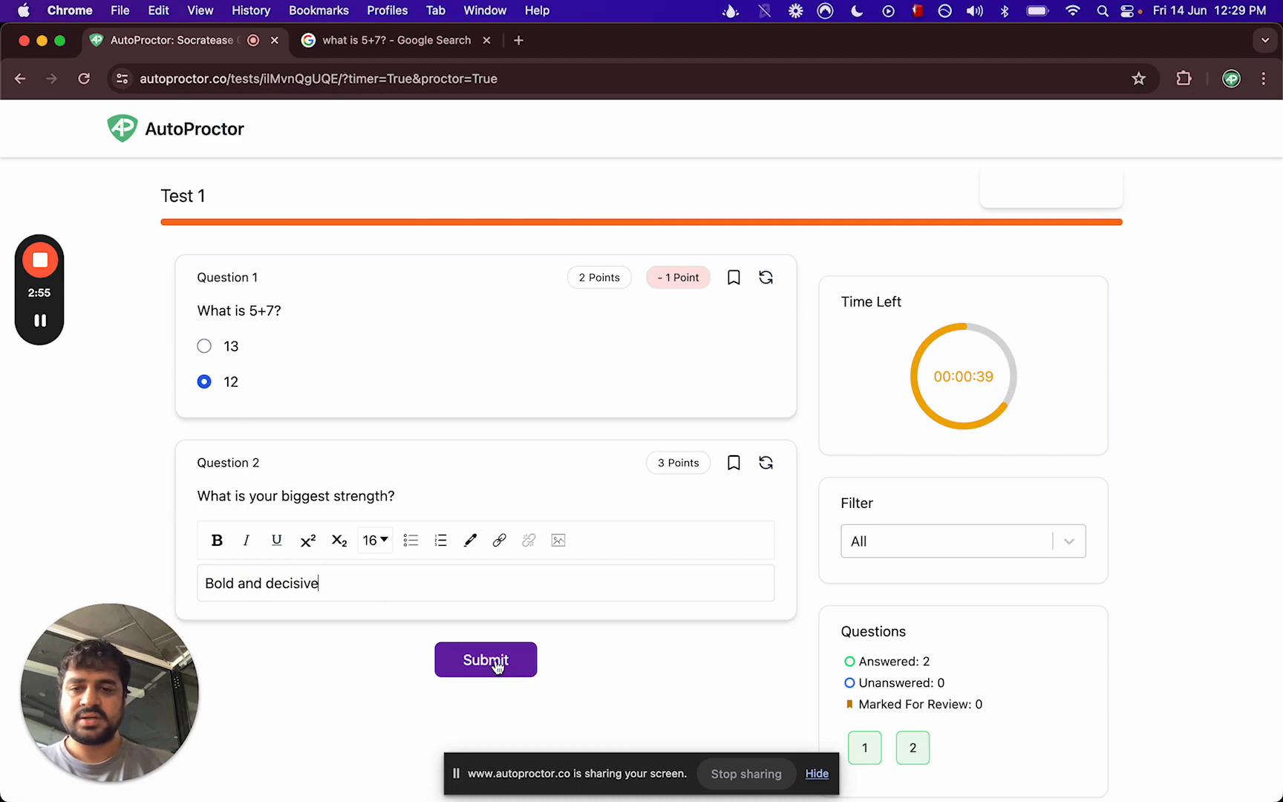
{"action": "left_click", "coordinate": [485, 659]}
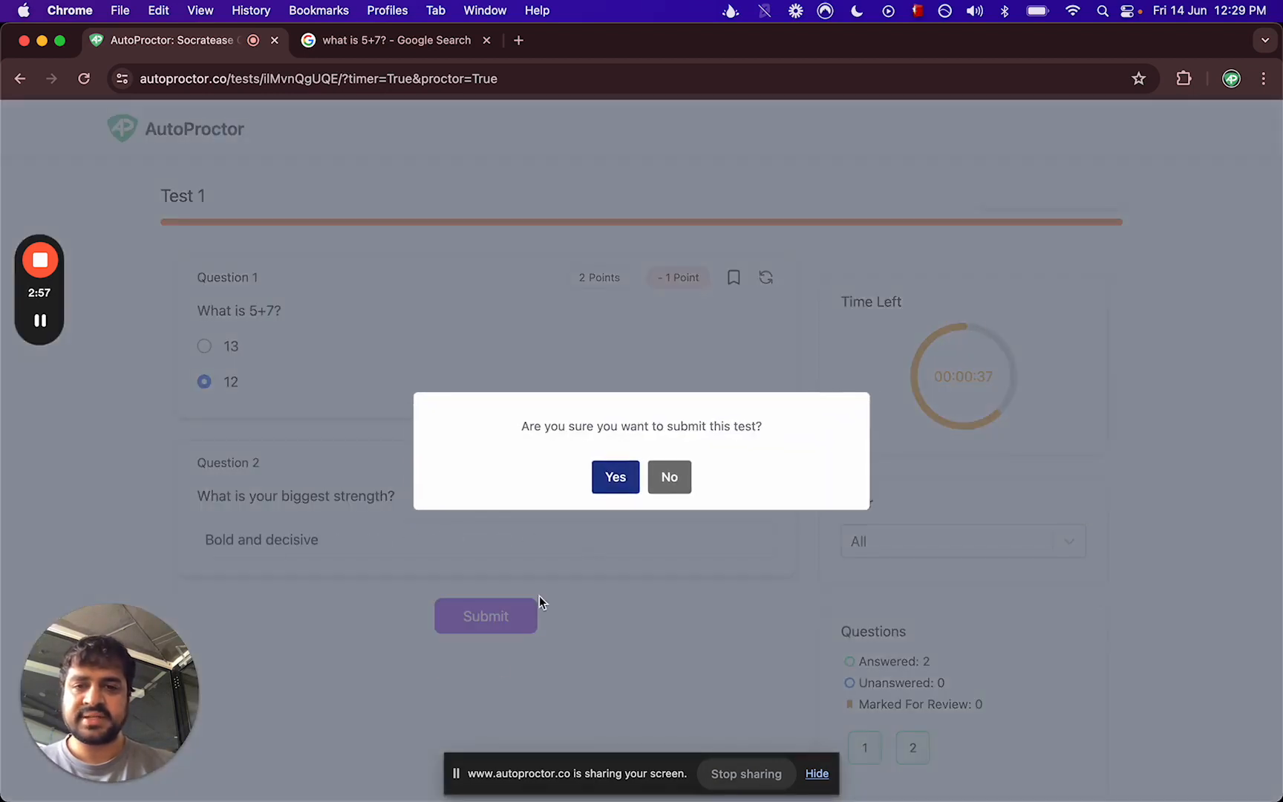
{"action": "left_click", "coordinate": [614, 477]}
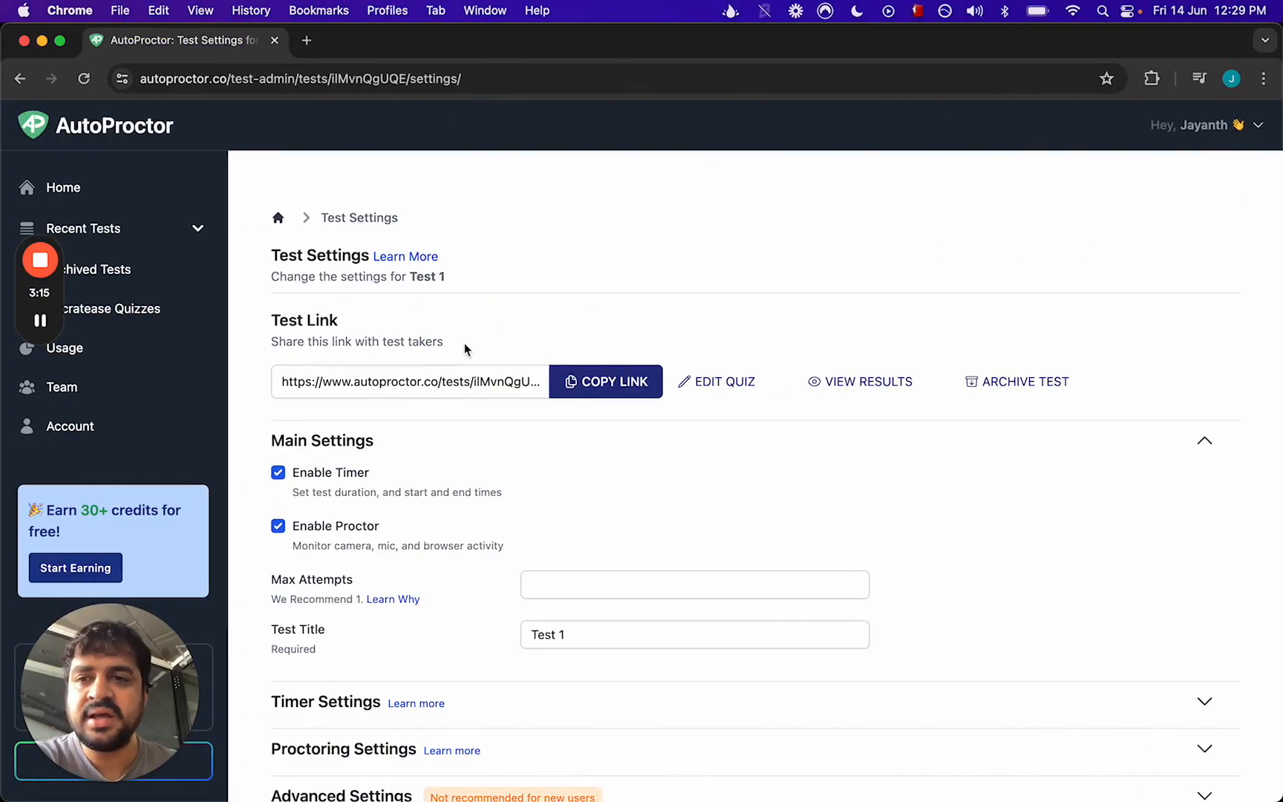
Step: Return to the Home dashboard of tests and bring up Test 1's results report
{"action": "left_click", "coordinate": [63, 187]}
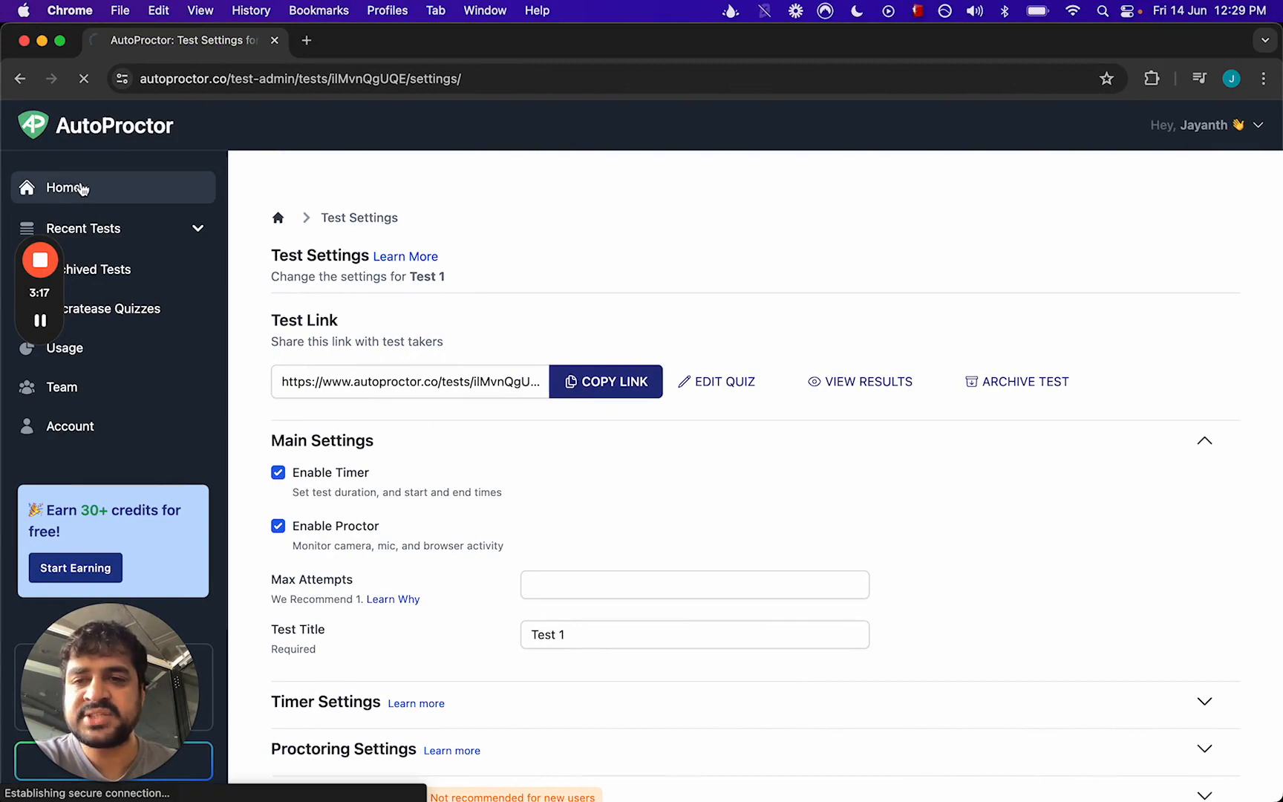
{"action": "left_click", "coordinate": [62, 187]}
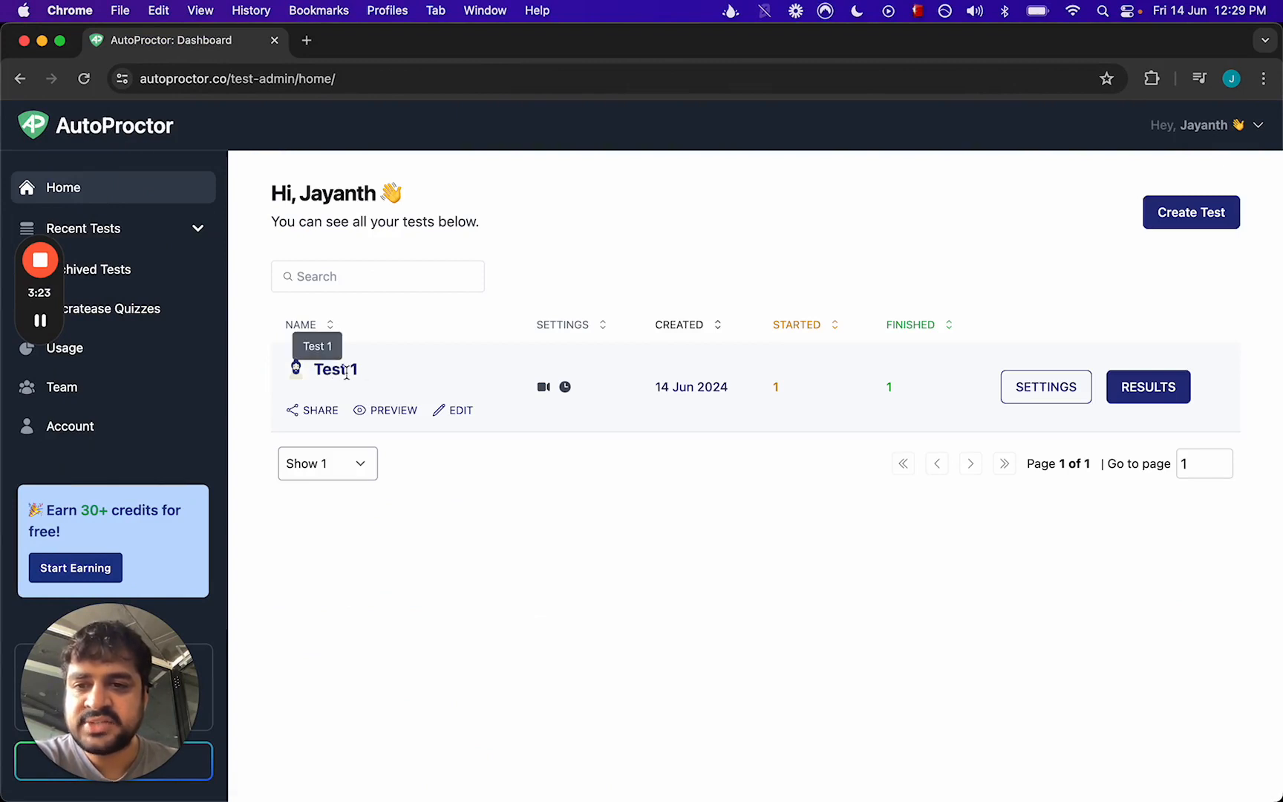
{"action": "mouse_move", "coordinate": [553, 405]}
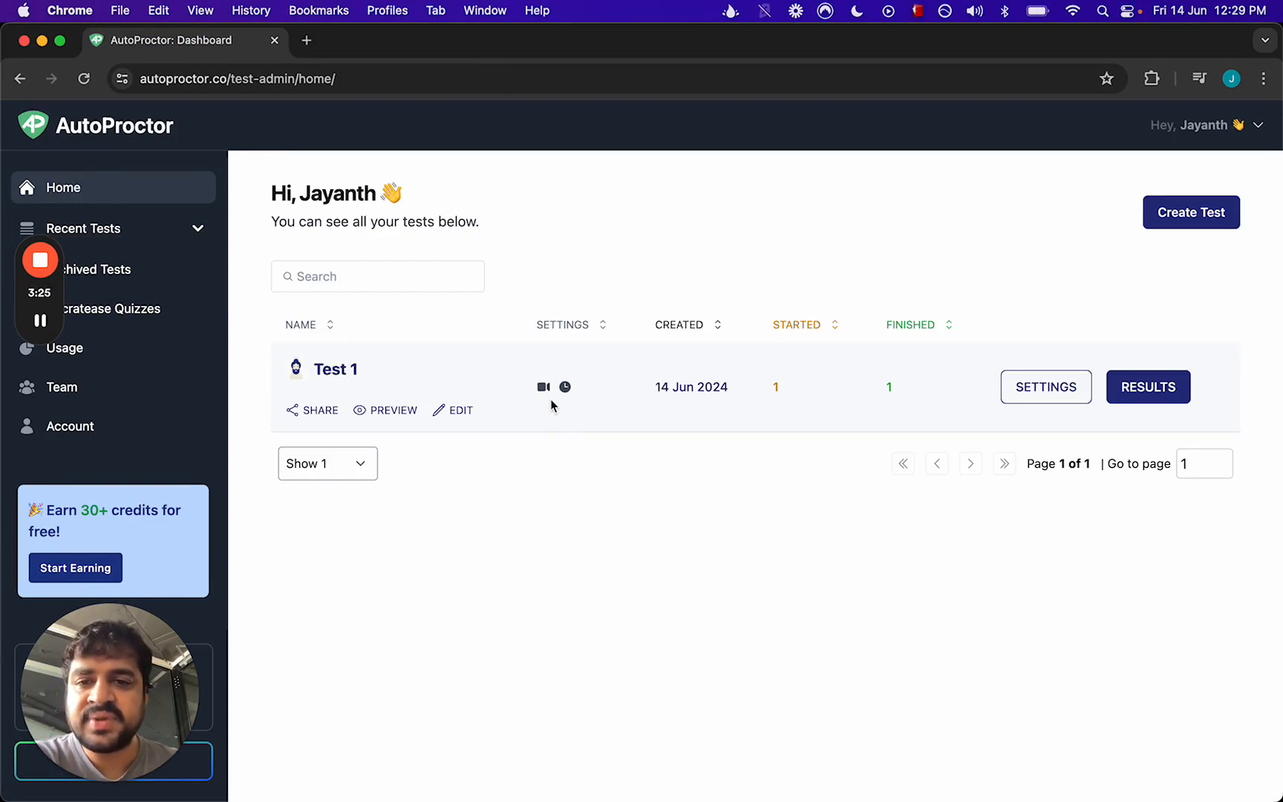
{"action": "mouse_move", "coordinate": [564, 388]}
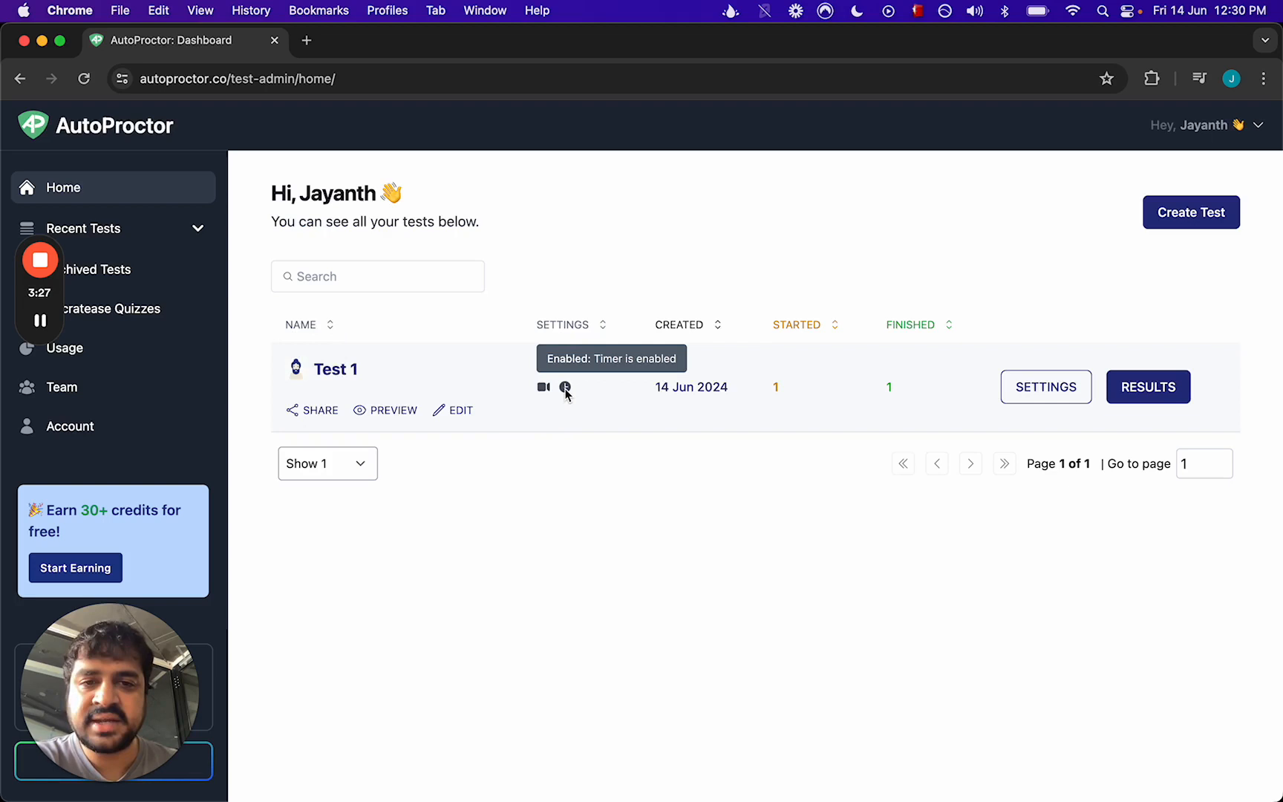
{"action": "mouse_move", "coordinate": [912, 409]}
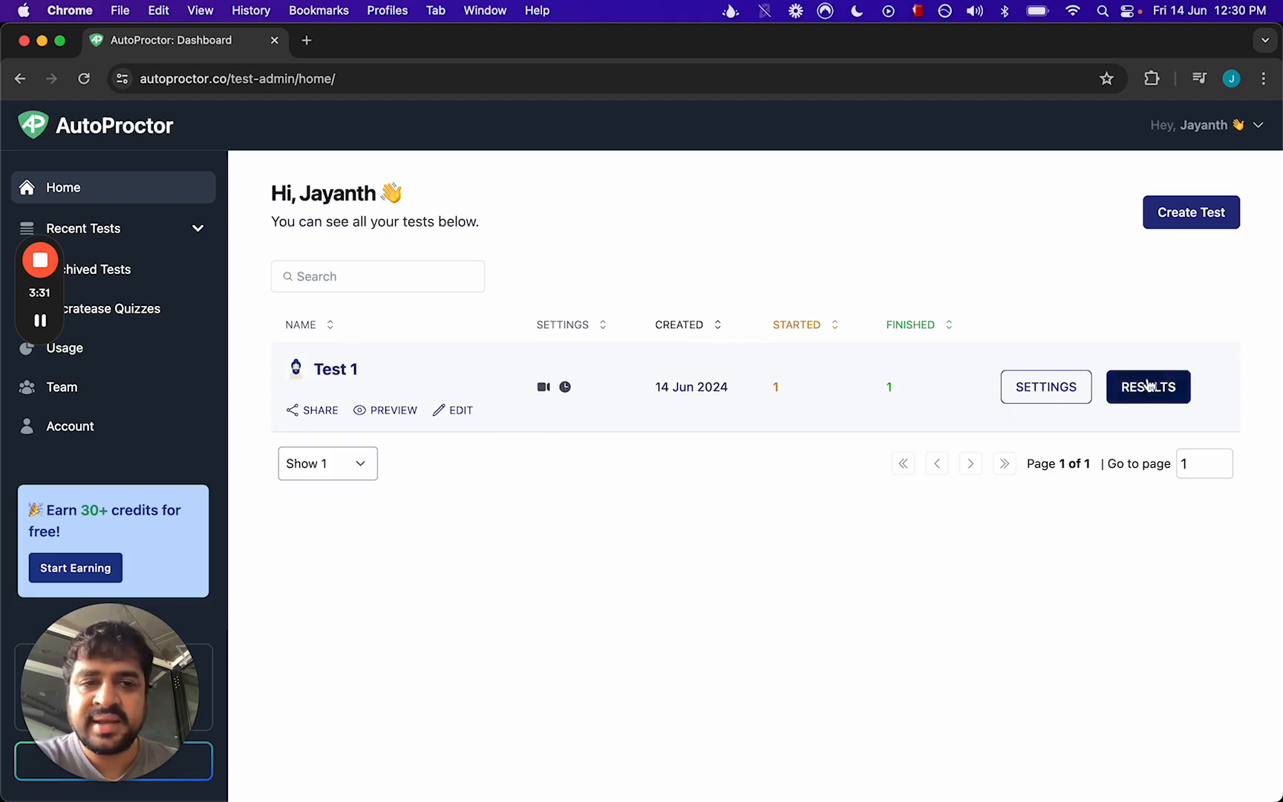
{"action": "left_click", "coordinate": [1146, 386]}
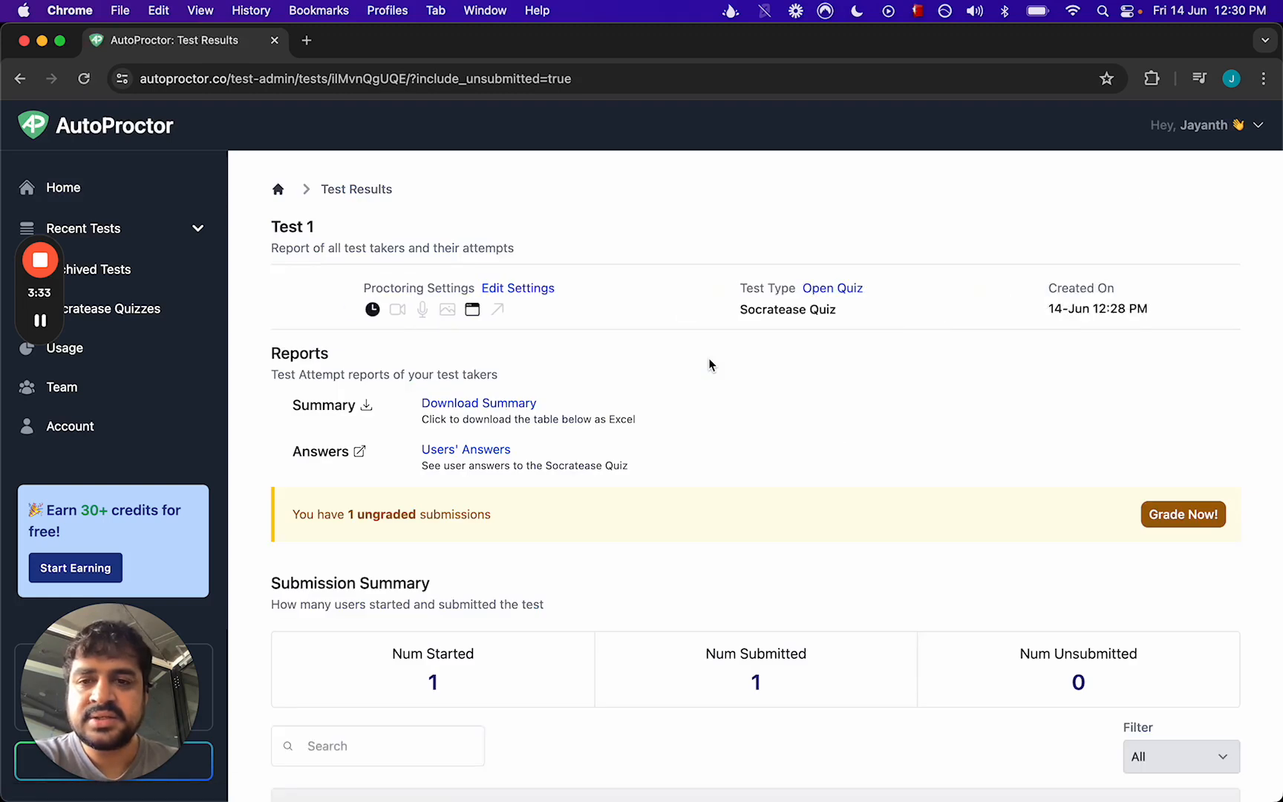
Step: Start grading the candidate's submission from the Quiz Score column, currently scored 2/5
{"action": "scroll", "scroll_direction": "down", "scroll_amount": 3}
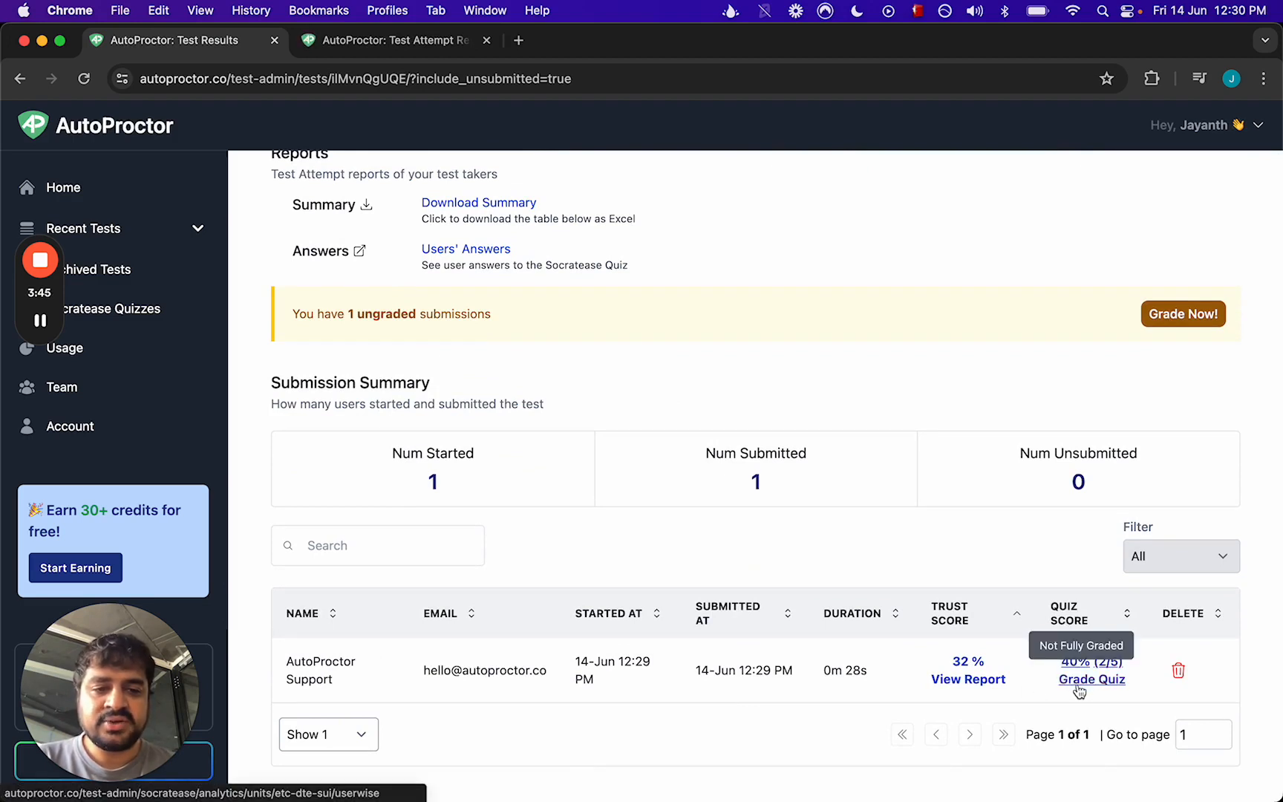
{"action": "left_click", "coordinate": [1091, 679]}
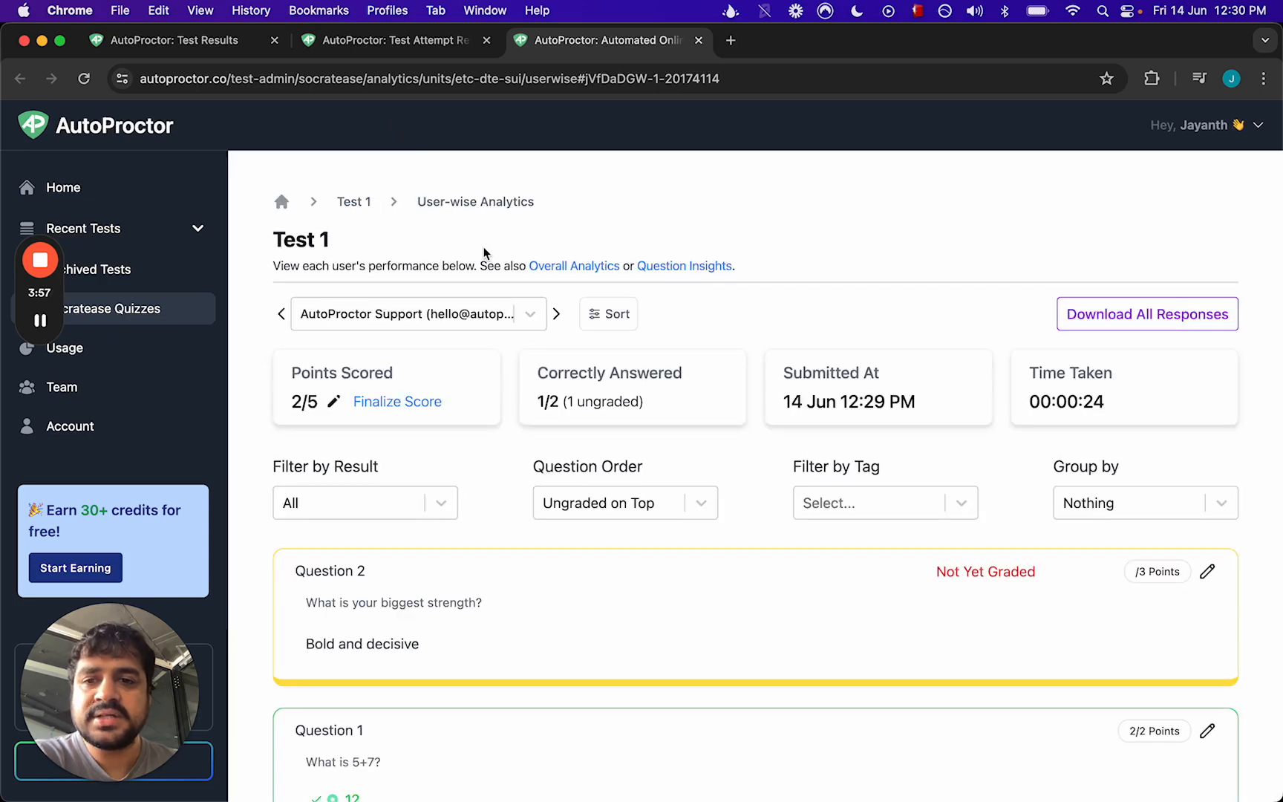
Step: Grade the strength answer 2/3 and confirm finalizing the submission's score at 4/5
{"action": "scroll", "scroll_direction": "down", "scroll_amount": 3}
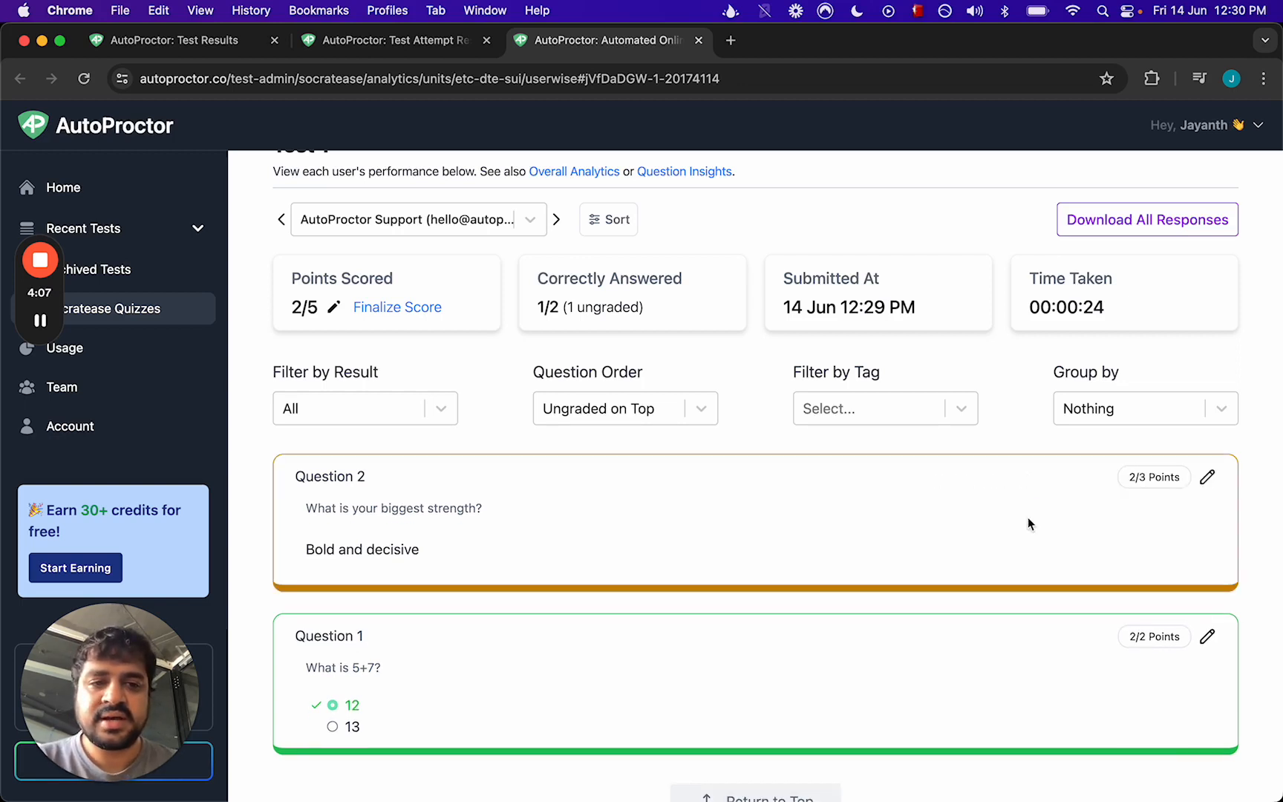
{"action": "left_click", "coordinate": [396, 307]}
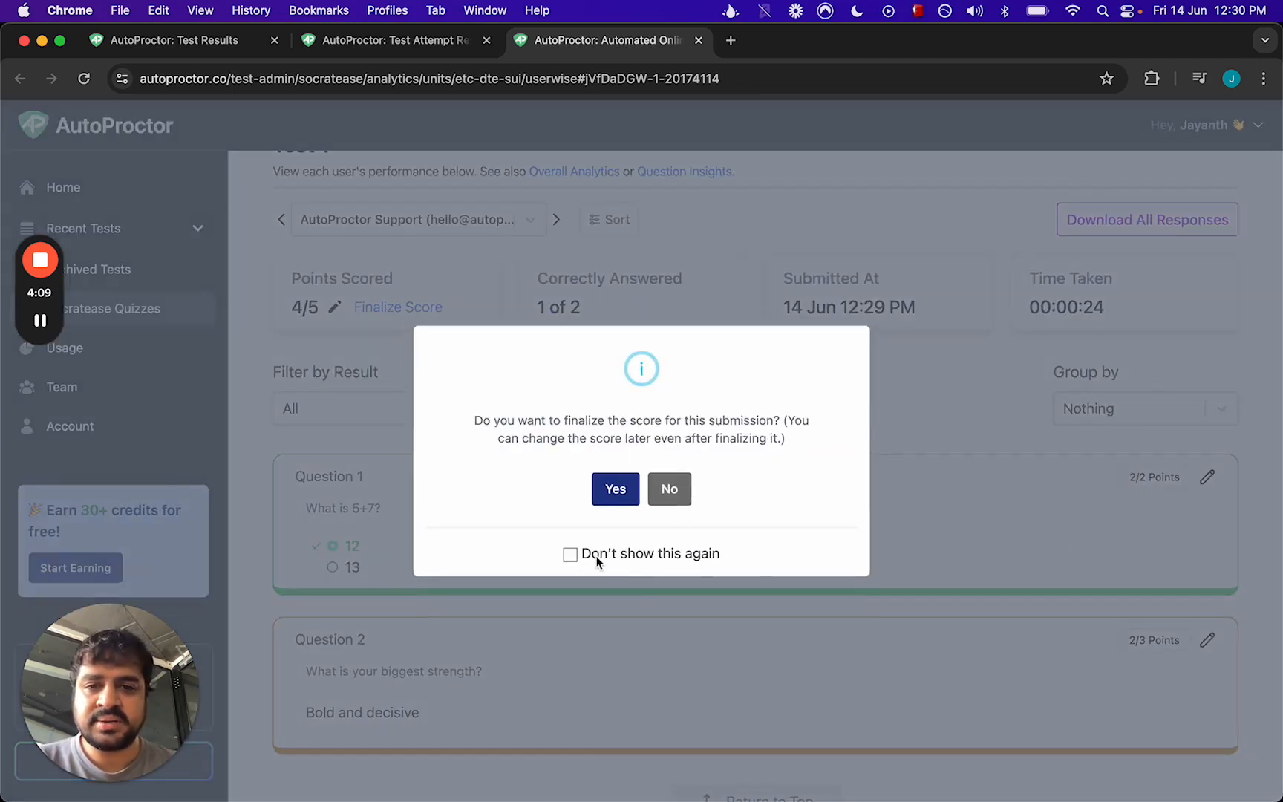
{"action": "left_click", "coordinate": [669, 489]}
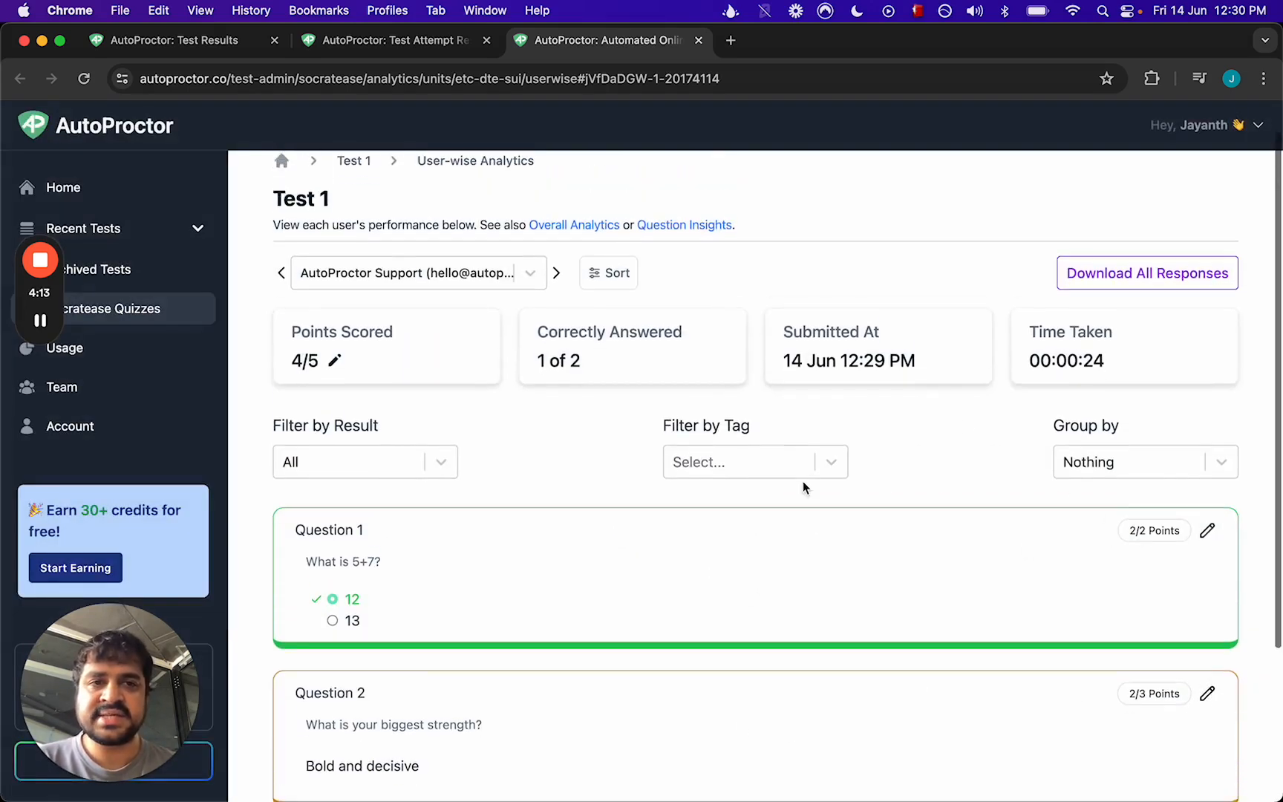
{"action": "scroll", "scroll_direction": "down", "scroll_amount": 3}
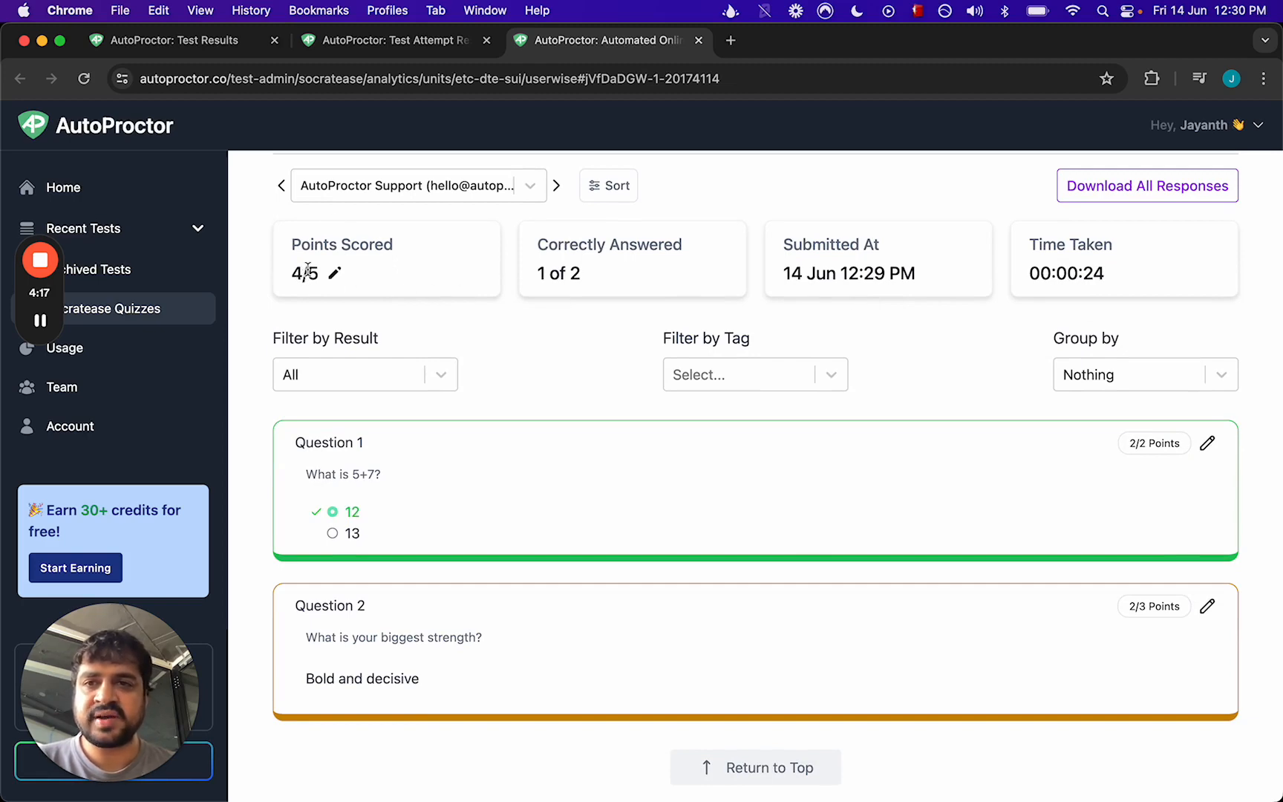
{"action": "mouse_move", "coordinate": [443, 148]}
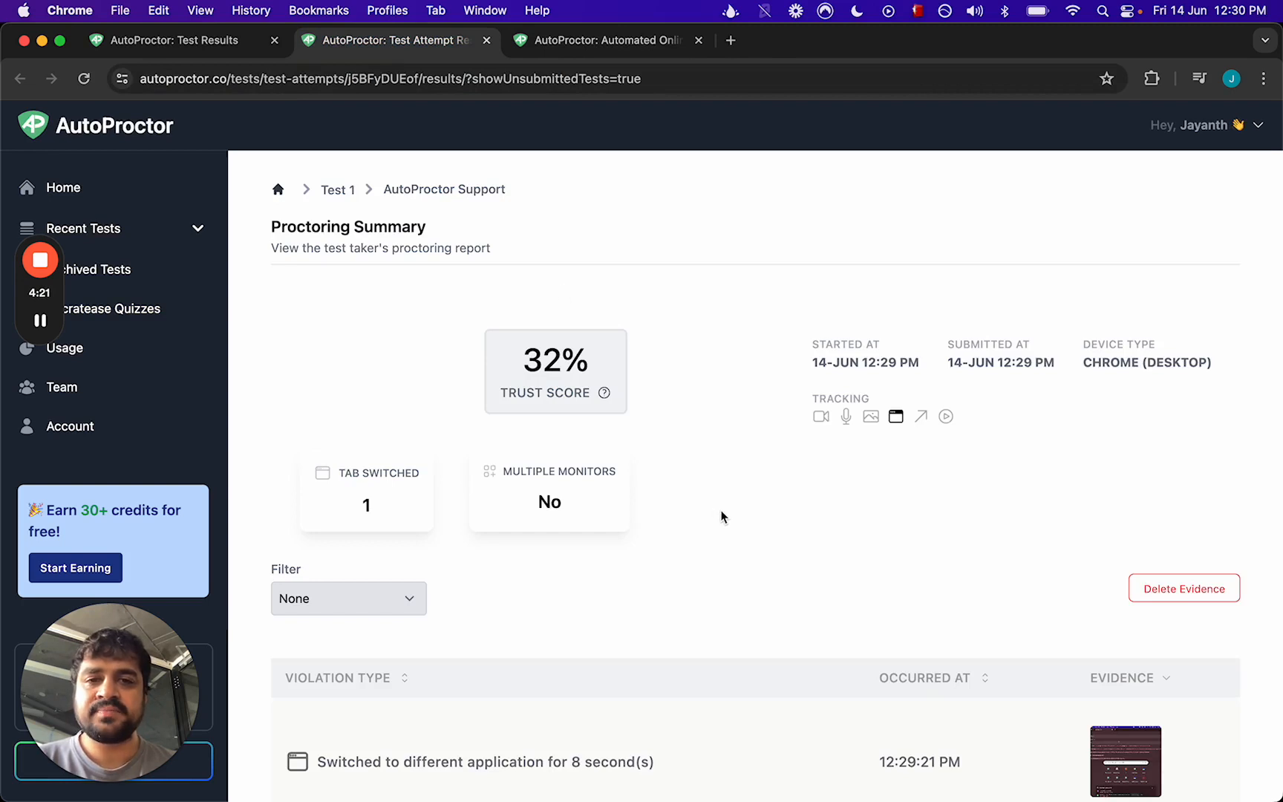
Step: Inspect the tab-switch evidence screenshot in the violations table, then dismiss it
{"action": "scroll", "scroll_direction": "down", "scroll_amount": 3}
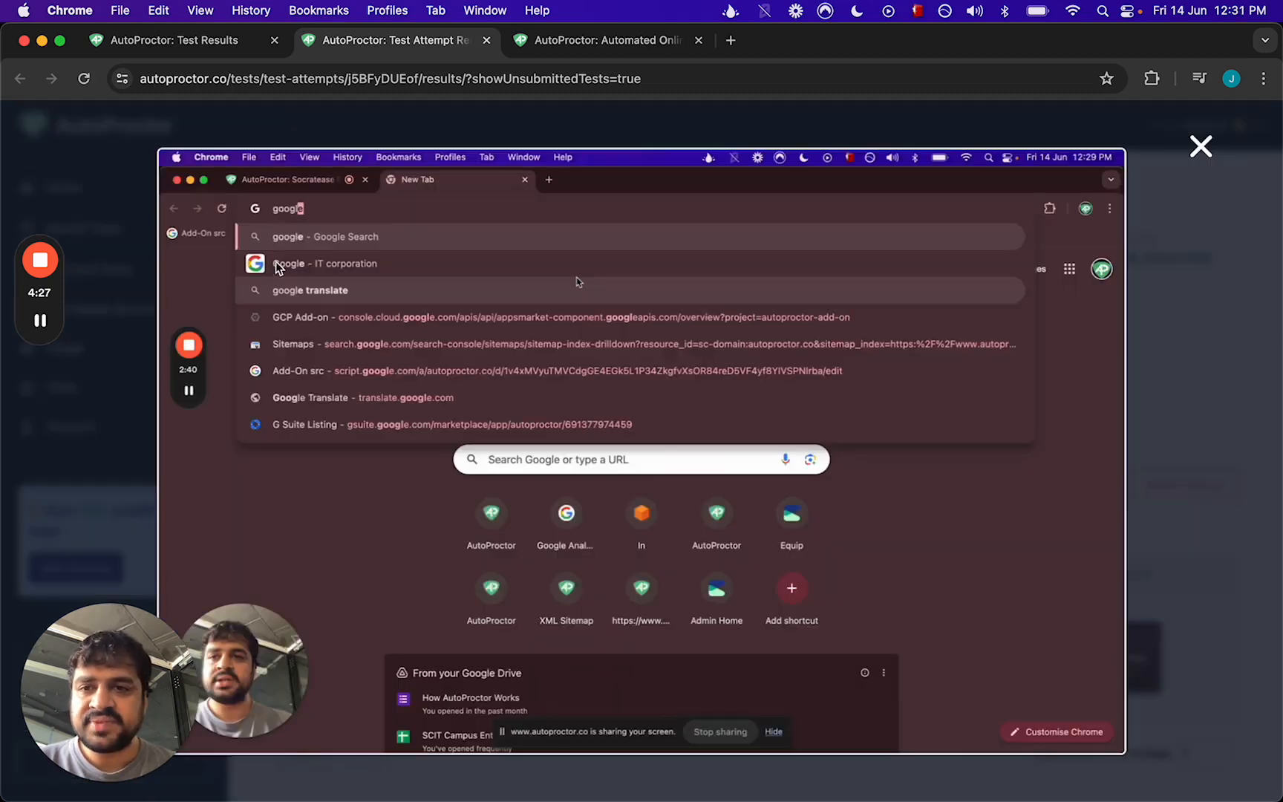
{"action": "mouse_move", "coordinate": [179, 444]}
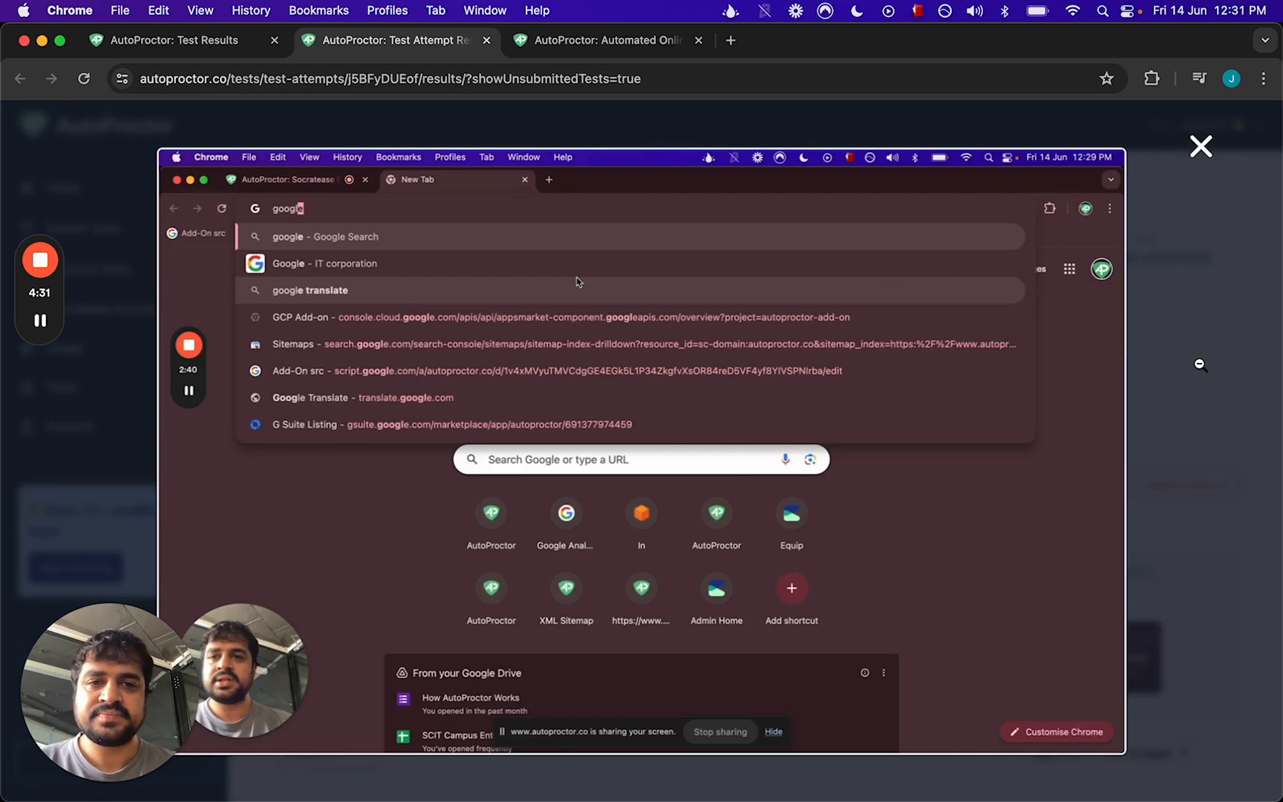
{"action": "left_click", "coordinate": [1201, 147]}
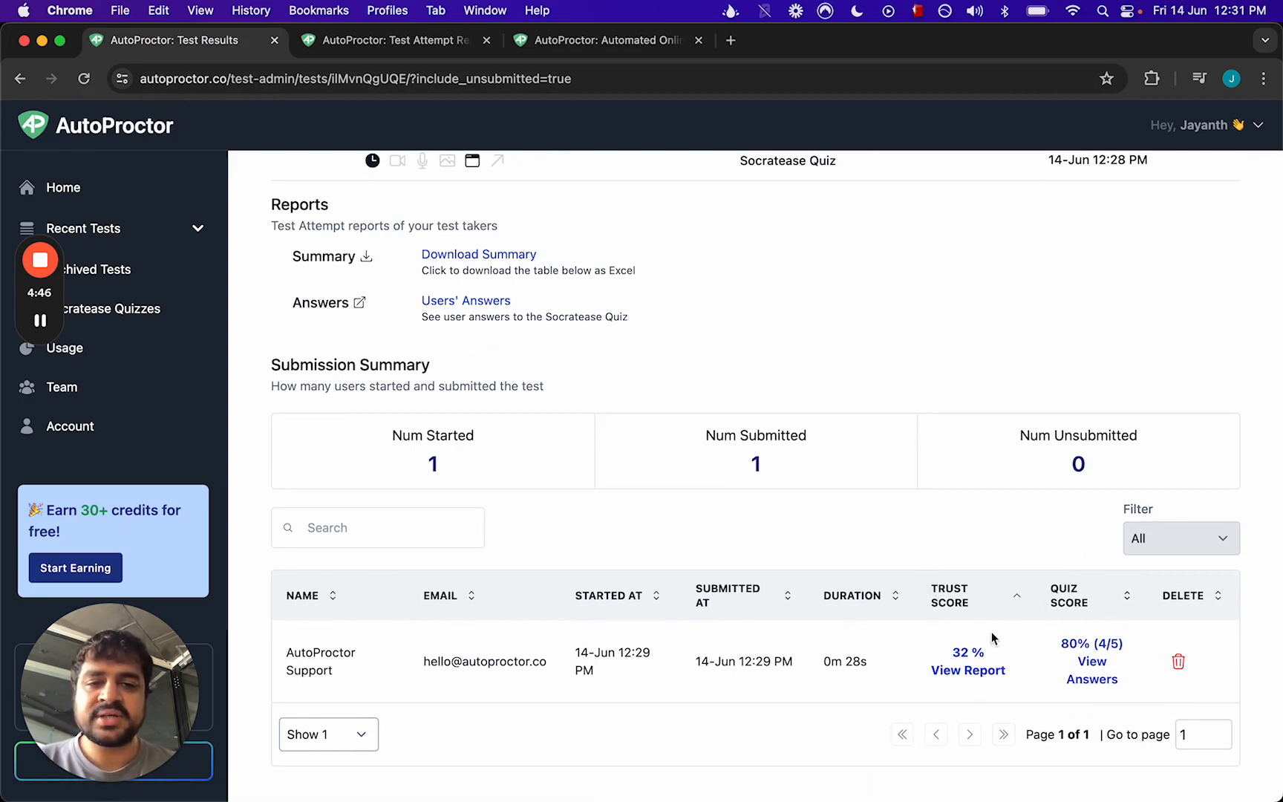
{"action": "mouse_move", "coordinate": [584, 590]}
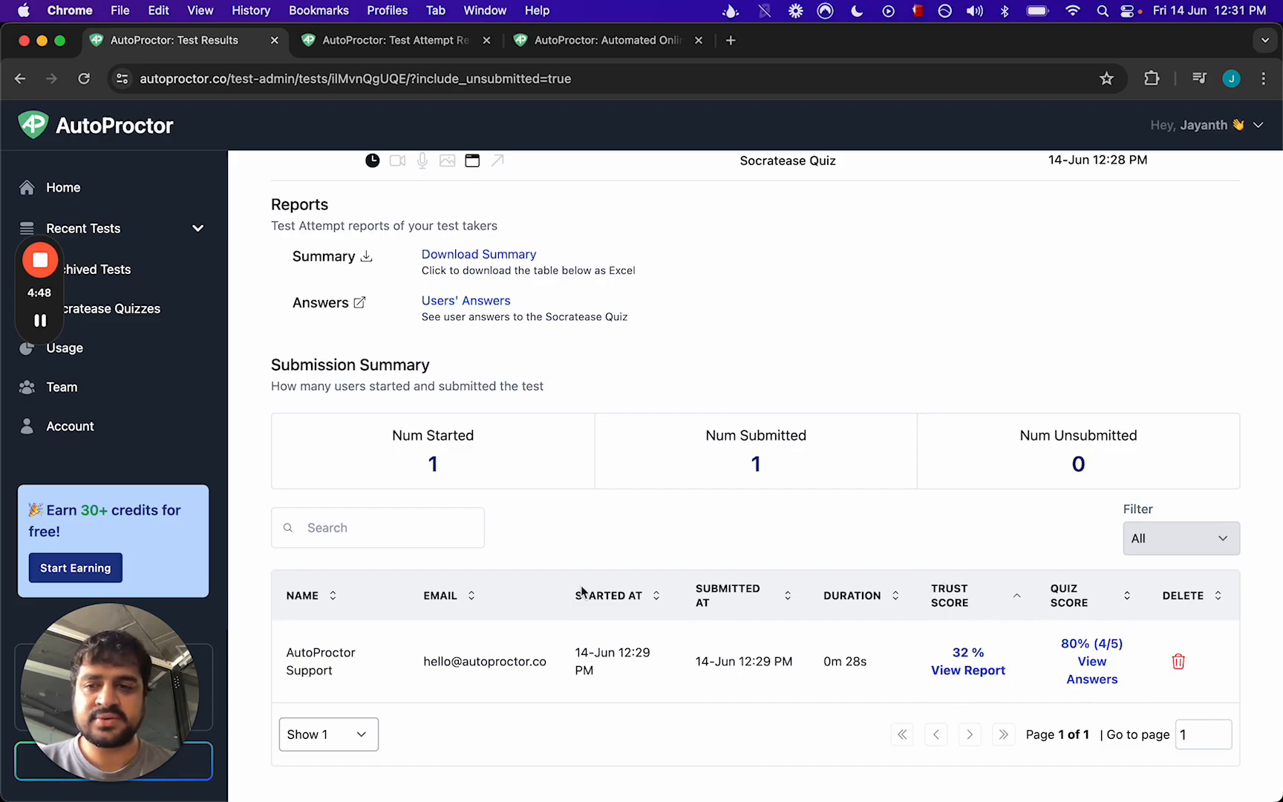